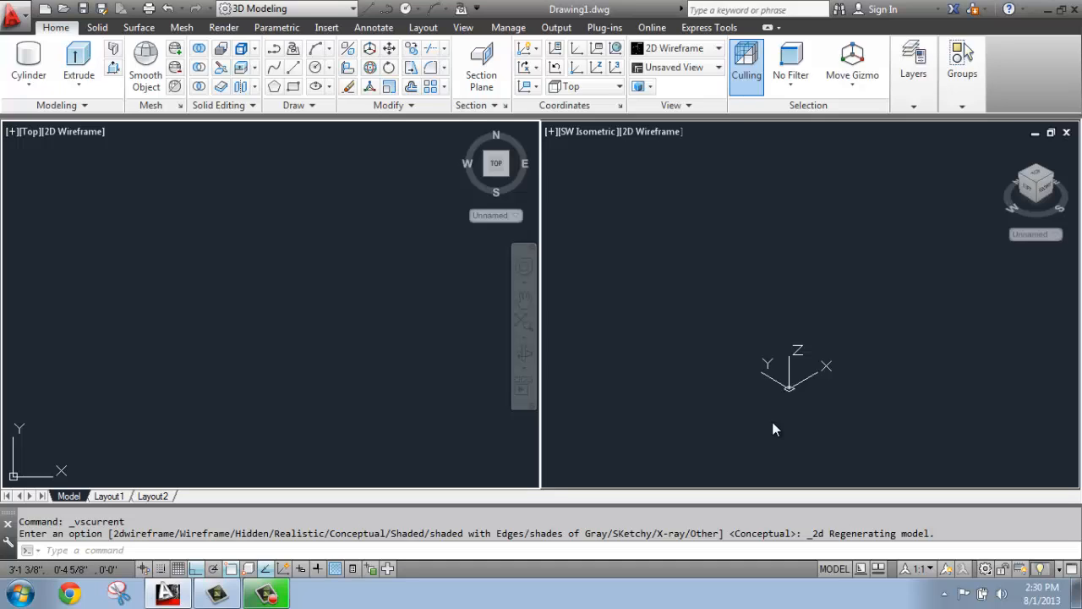
{"action": "mouse_move", "coordinate": [398, 328]}
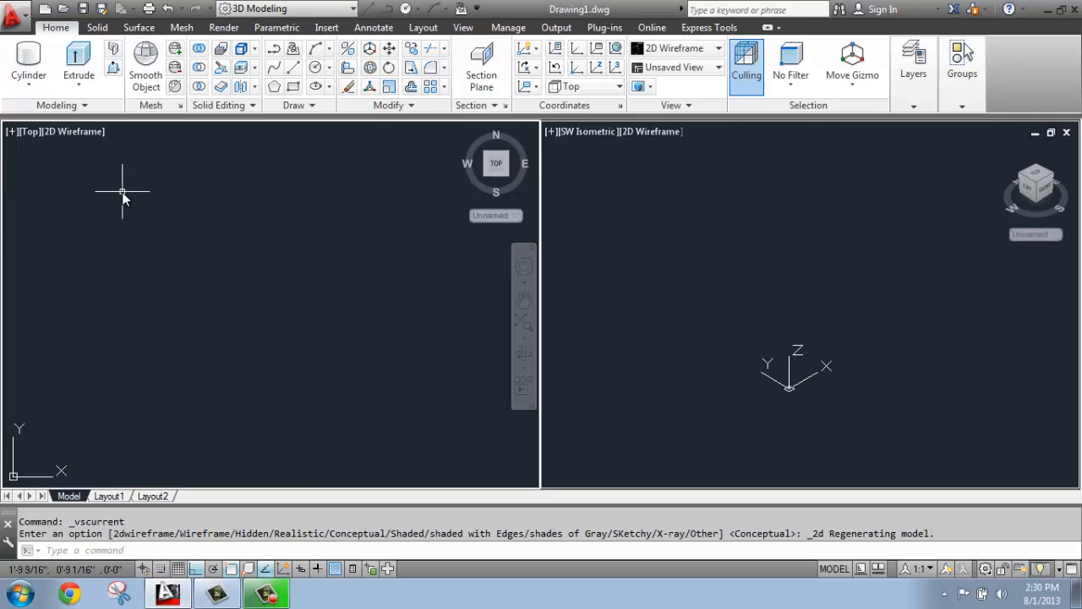
{"action": "mouse_move", "coordinate": [634, 173]}
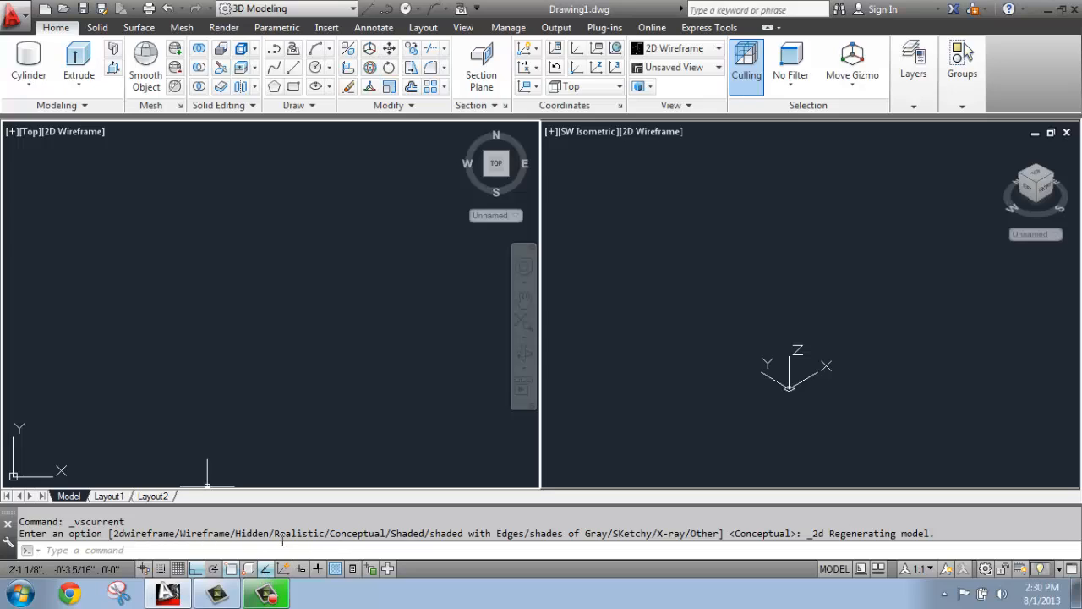
{"action": "mouse_move", "coordinate": [239, 307]}
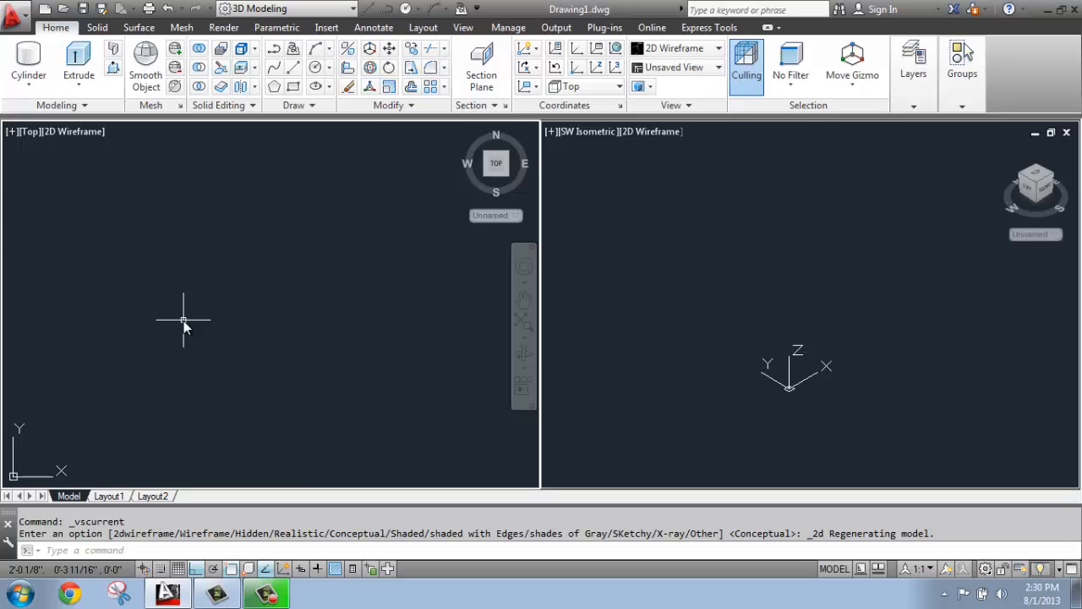
{"action": "mouse_move", "coordinate": [191, 321]}
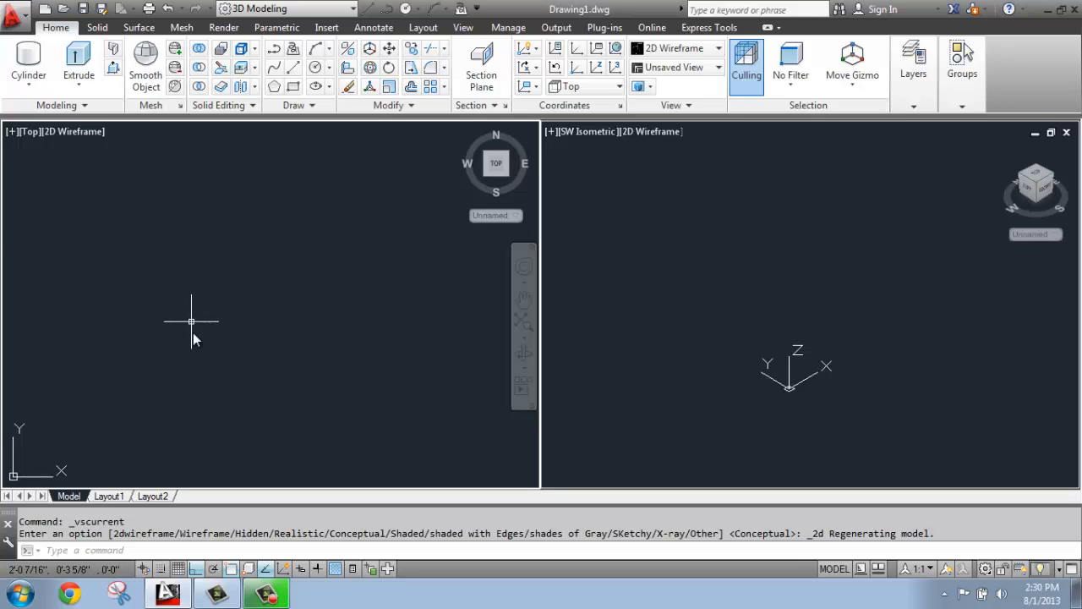
{"action": "mouse_move", "coordinate": [180, 259]}
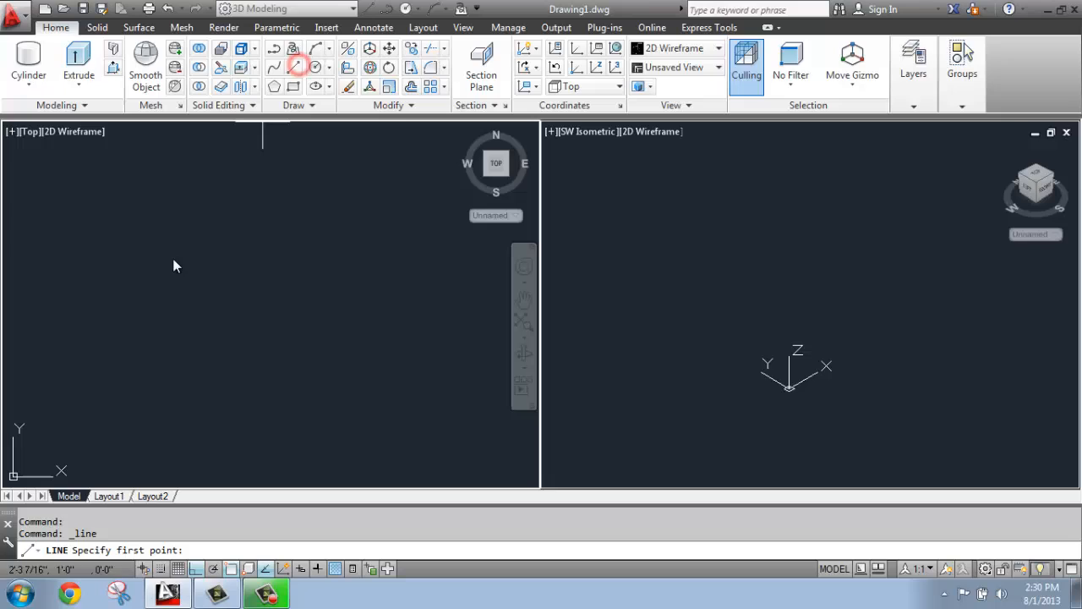
- Draw the four-sided outline with a slanted left side and a radius-3 circle on its right edge
{"action": "left_click", "coordinate": [104, 243]}
{"action": "type", "text": "8"}
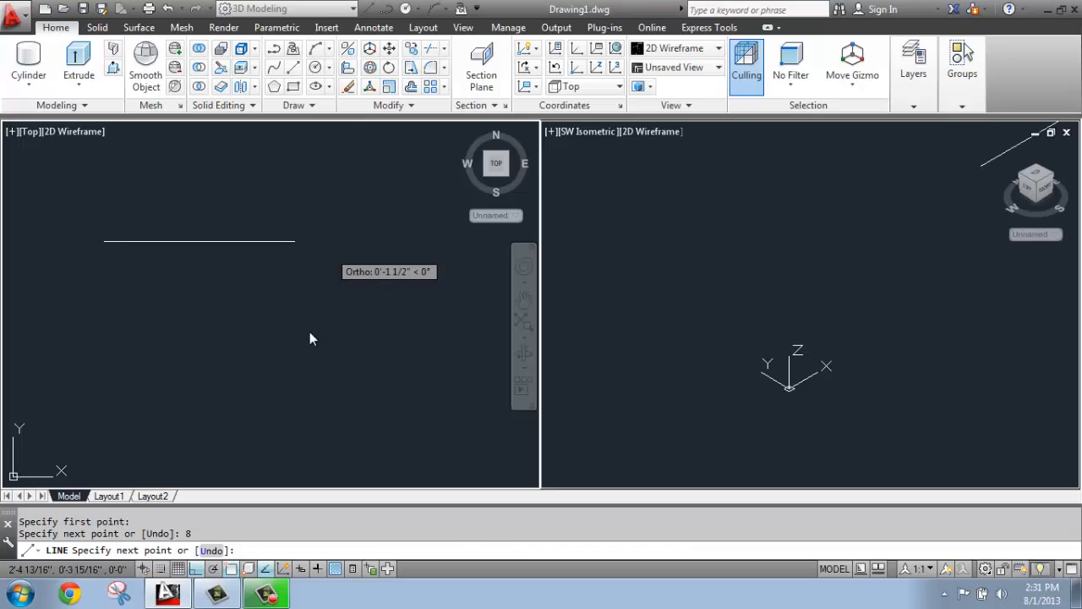
{"action": "left_click", "coordinate": [295, 372]}
{"action": "type", "text": "8"}
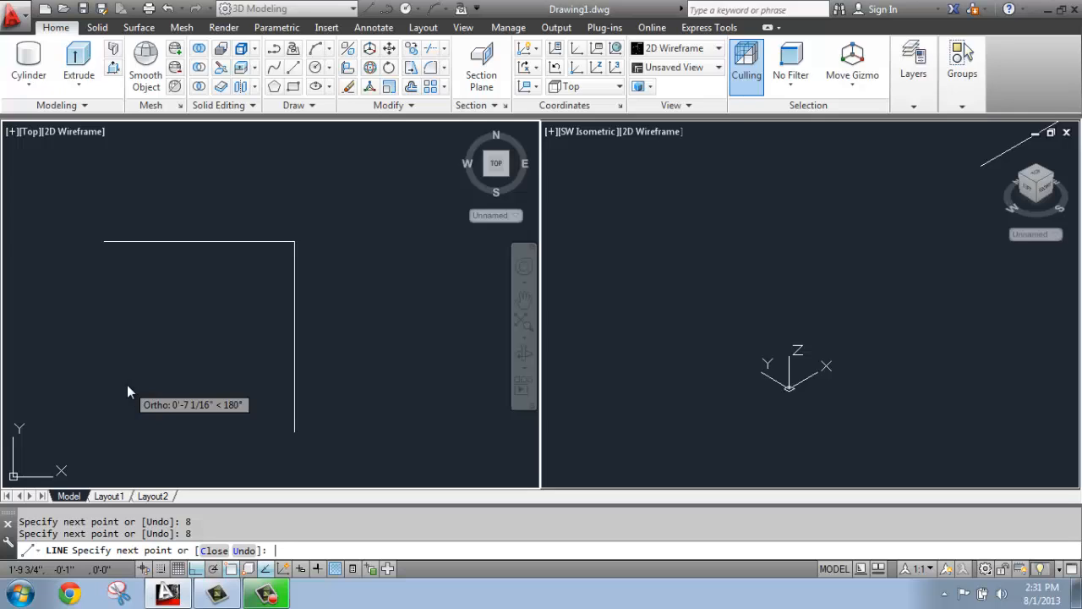
{"action": "left_click", "coordinate": [103, 246]}
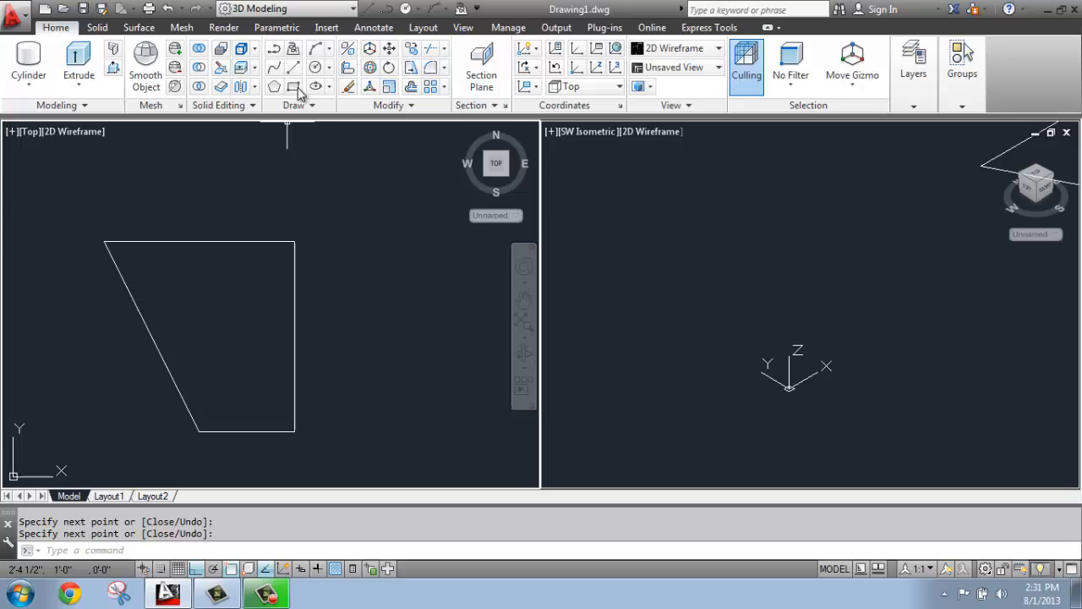
{"action": "left_click", "coordinate": [317, 68]}
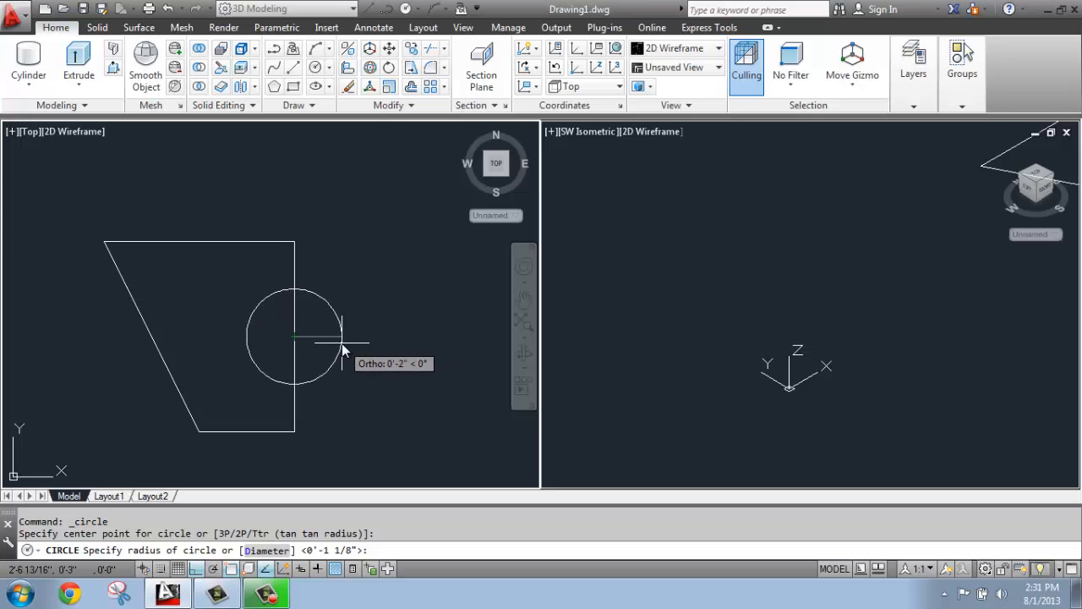
{"action": "type", "text": "3"}
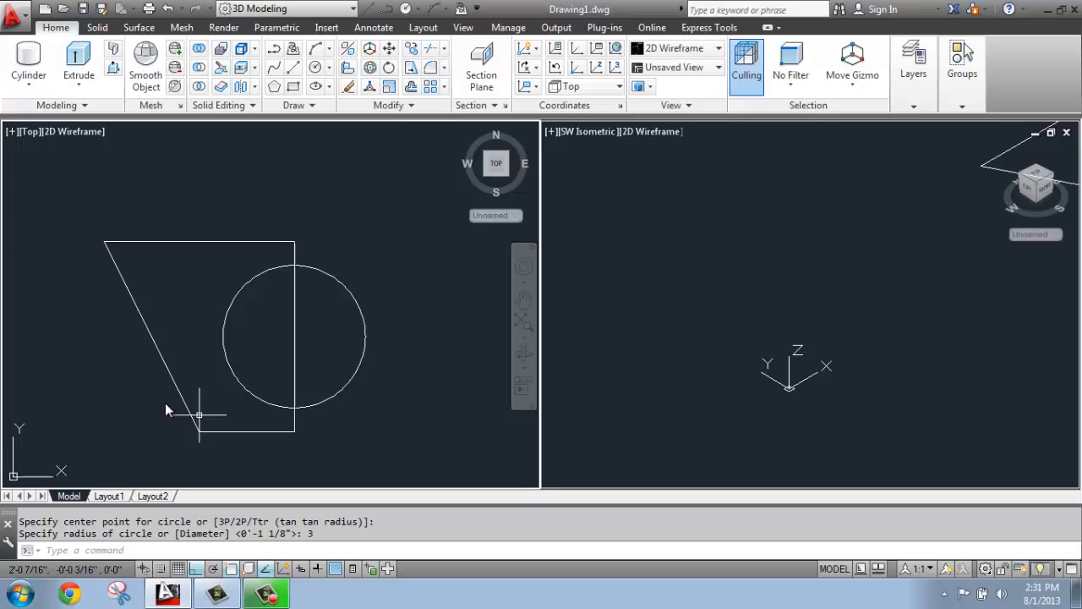
{"action": "mouse_move", "coordinate": [189, 241]}
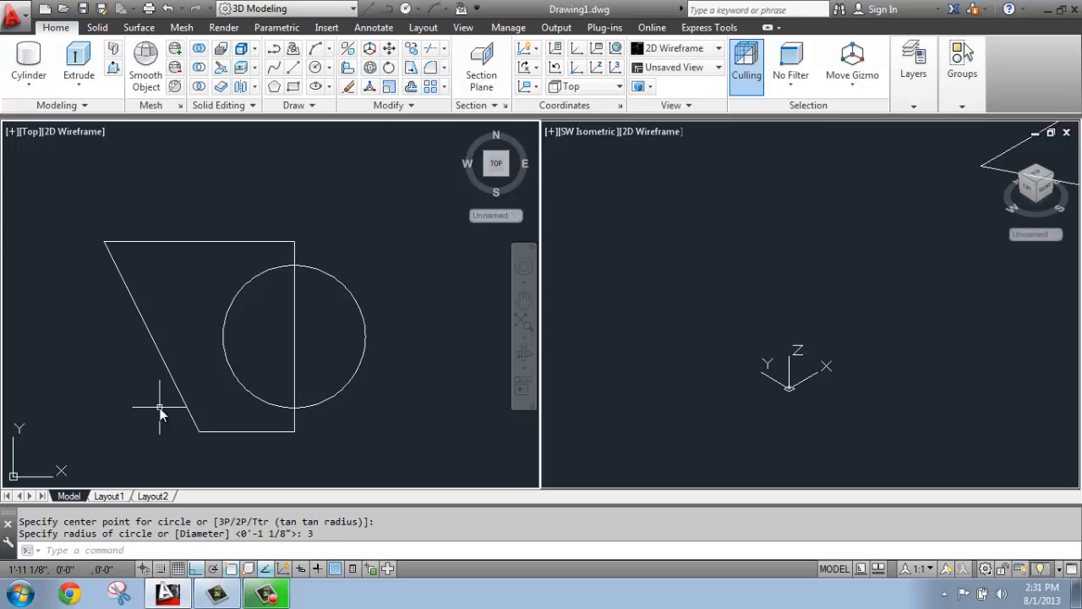
{"action": "mouse_move", "coordinate": [146, 398]}
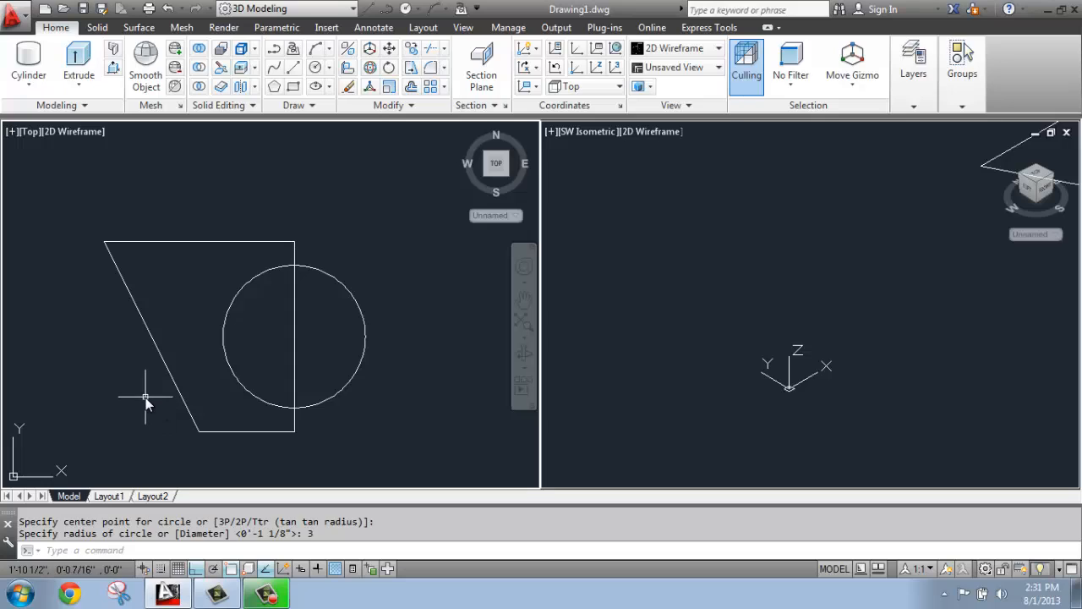
{"action": "mouse_move", "coordinate": [229, 188]}
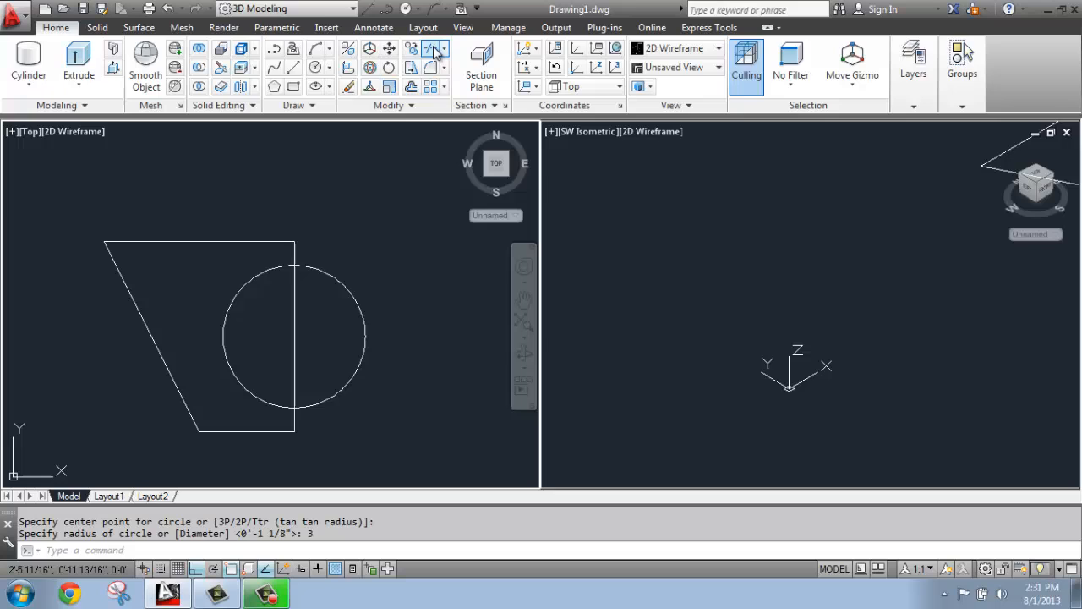
- Trim the circle and right edge into a semicircular notch on the profile's right side
{"action": "left_click", "coordinate": [433, 48]}
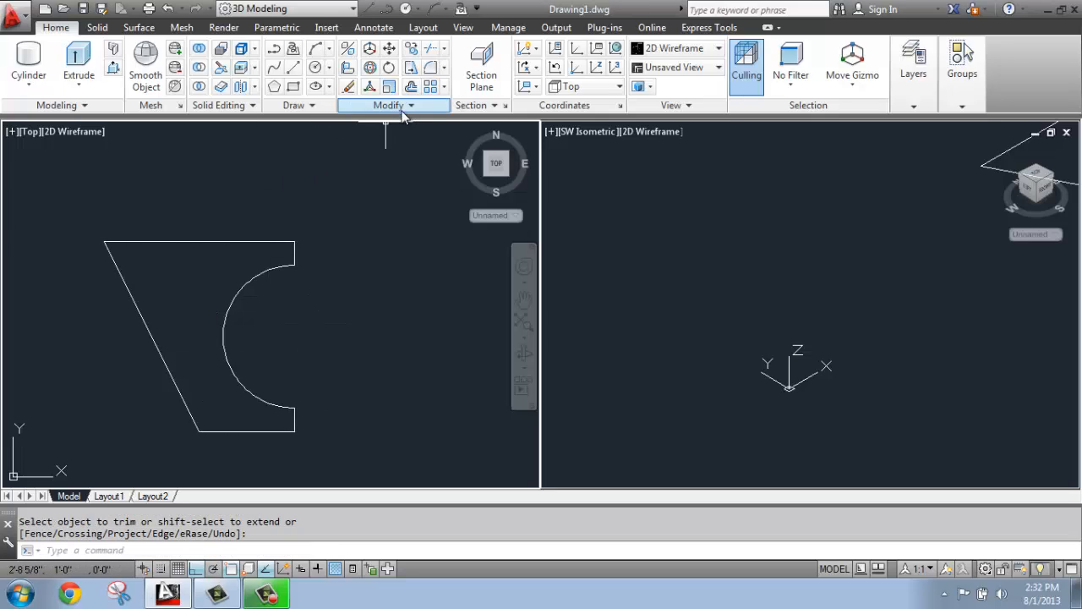
{"action": "left_click", "coordinate": [392, 105]}
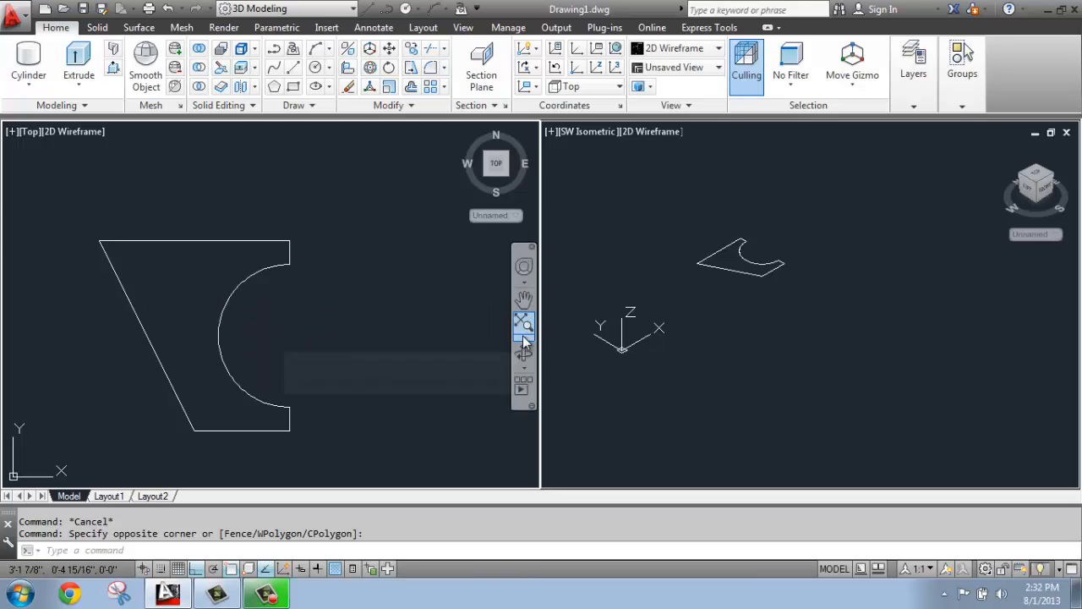
- Zoom out and copy the notched profile twice to the right, giving three in a row
{"action": "left_click", "coordinate": [524, 325]}
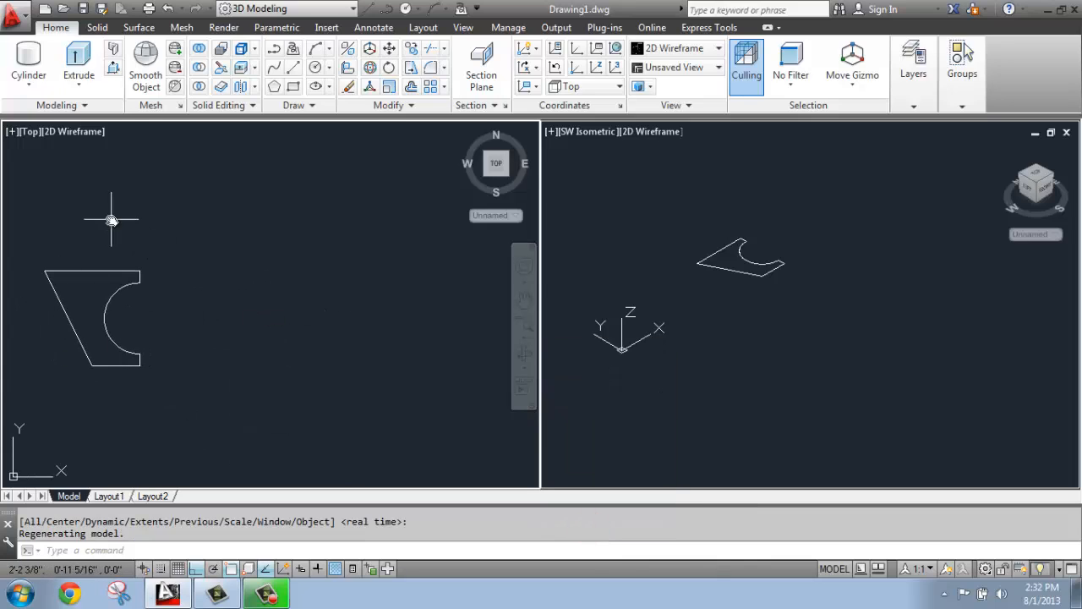
{"action": "mouse_move", "coordinate": [201, 250]}
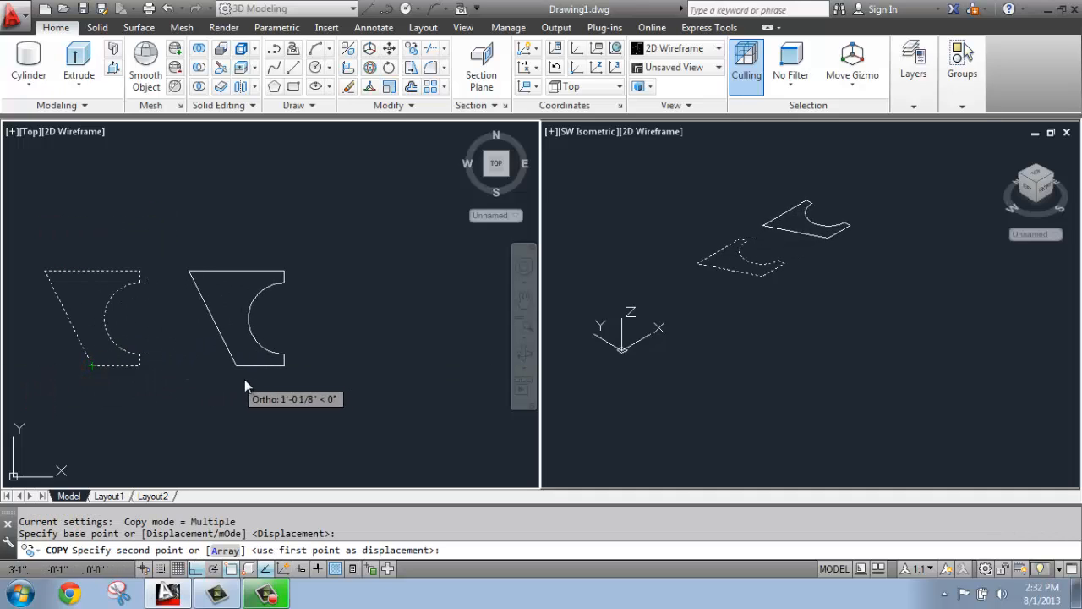
{"action": "left_click", "coordinate": [465, 393]}
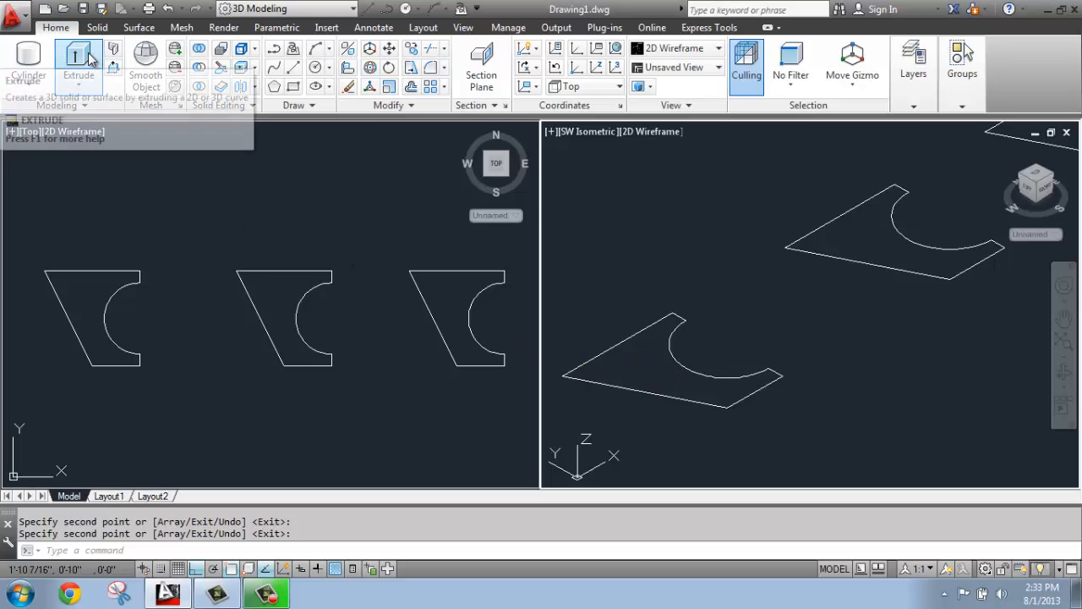
- Extrude the first notched profile to a height of 6
{"action": "left_click", "coordinate": [78, 53]}
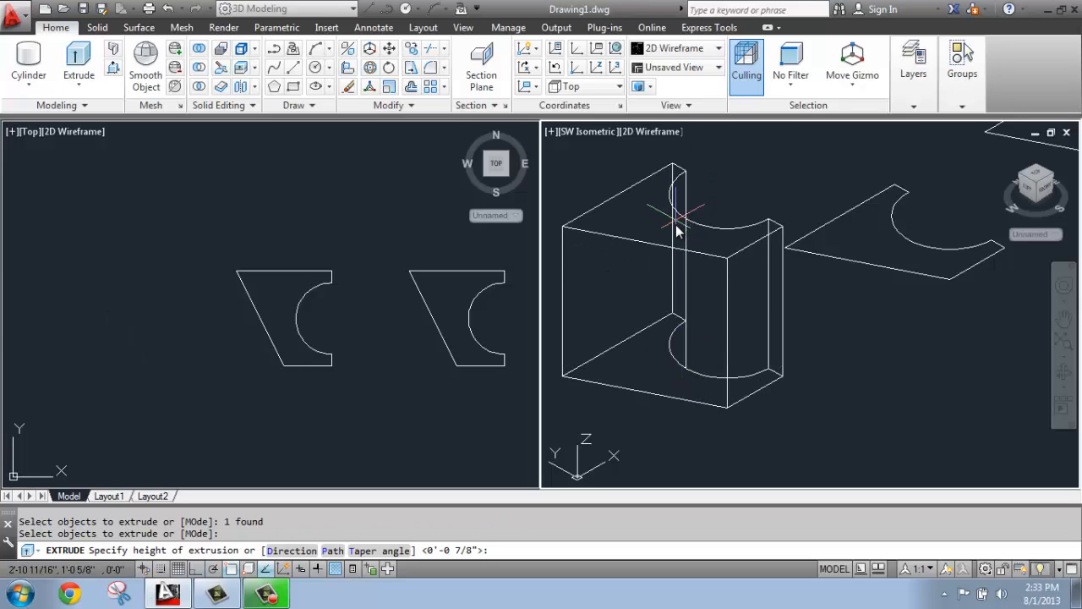
{"action": "type", "text": "6"}
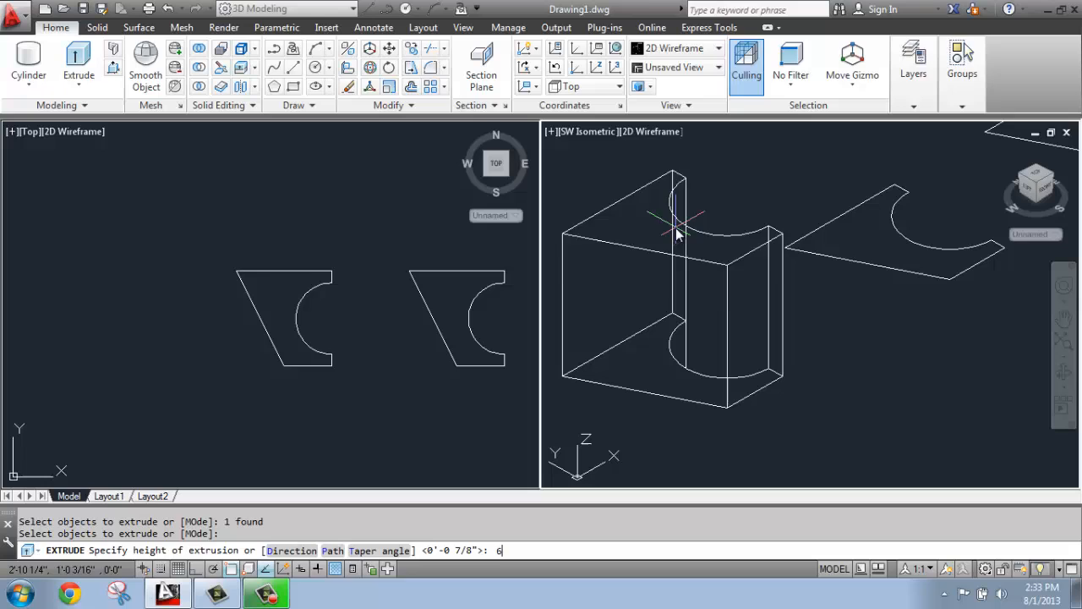
{"action": "key", "text": "enter"}
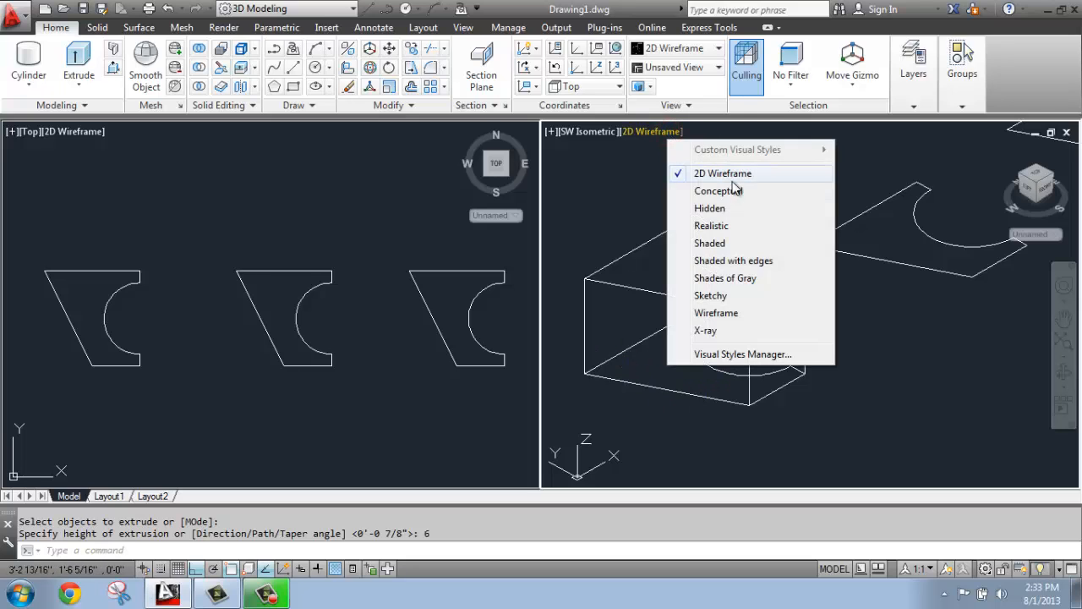
- Shade the isometric view and orbit around the straight notched solid to inspect it
{"action": "left_click", "coordinate": [718, 190]}
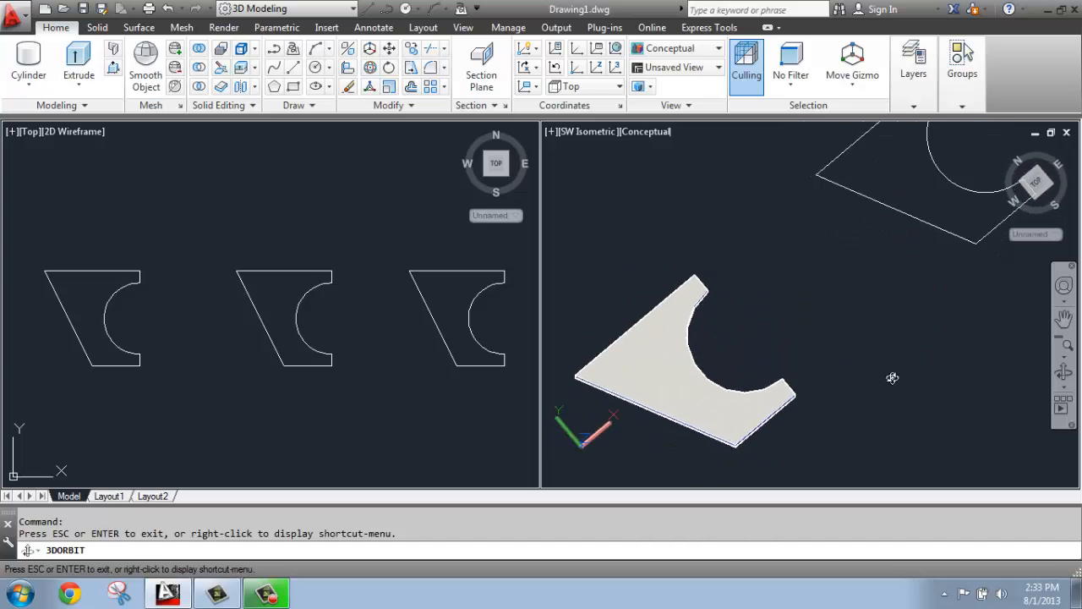
{"action": "left_click_drag", "start_coordinate": [892, 377], "coordinate": [596, 313]}
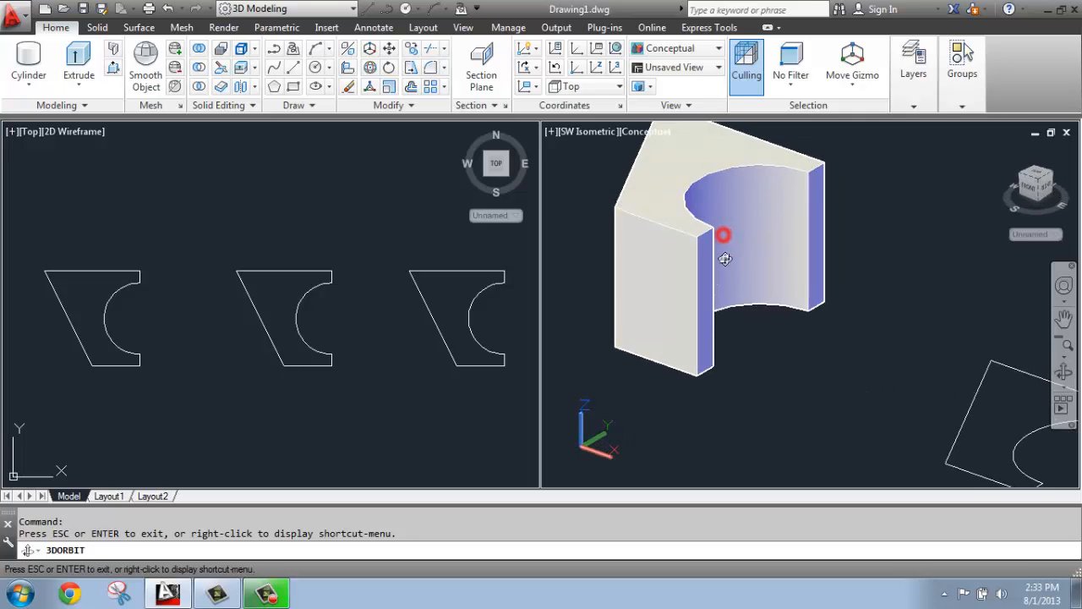
{"action": "left_click_drag", "start_coordinate": [723, 236], "coordinate": [685, 243]}
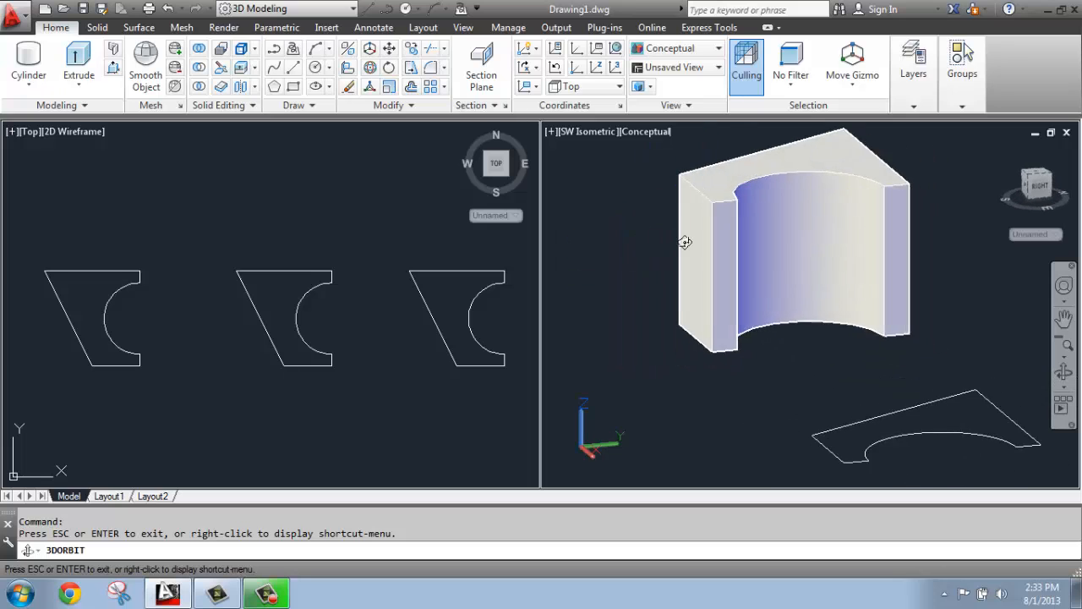
{"action": "left_click_drag", "start_coordinate": [685, 243], "coordinate": [616, 280]}
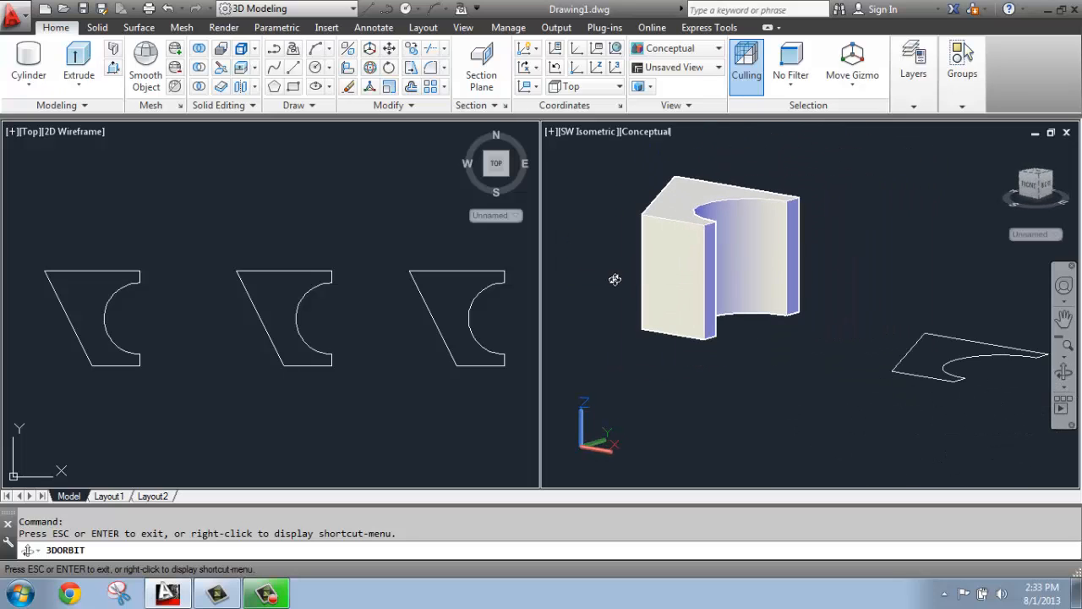
{"action": "left_click_drag", "start_coordinate": [615, 279], "coordinate": [716, 308]}
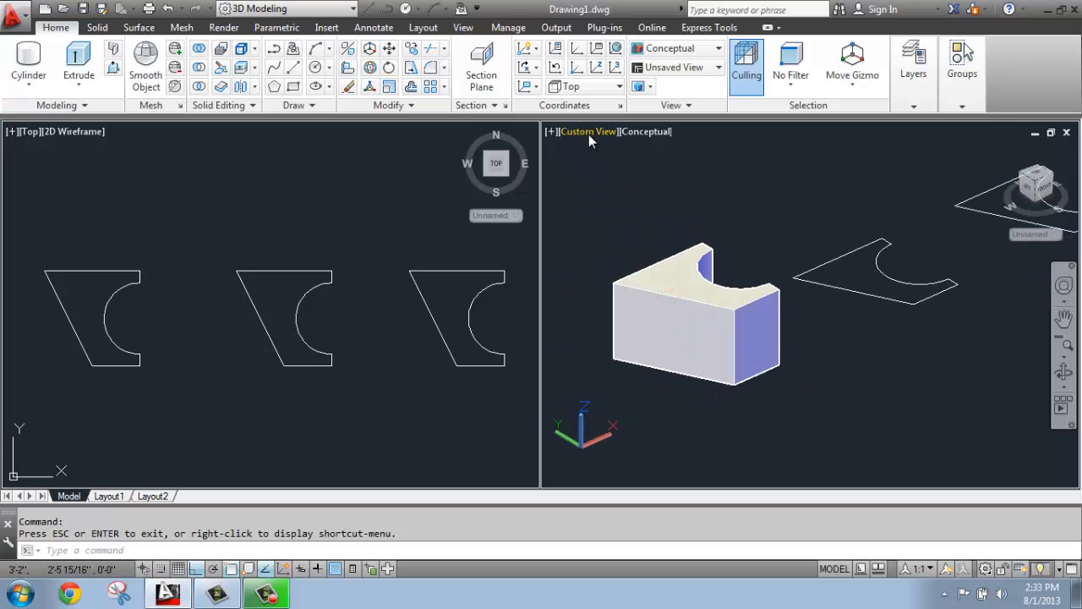
- Restore the 3D viewport to the SW Isometric preset view
{"action": "left_click", "coordinate": [586, 131]}
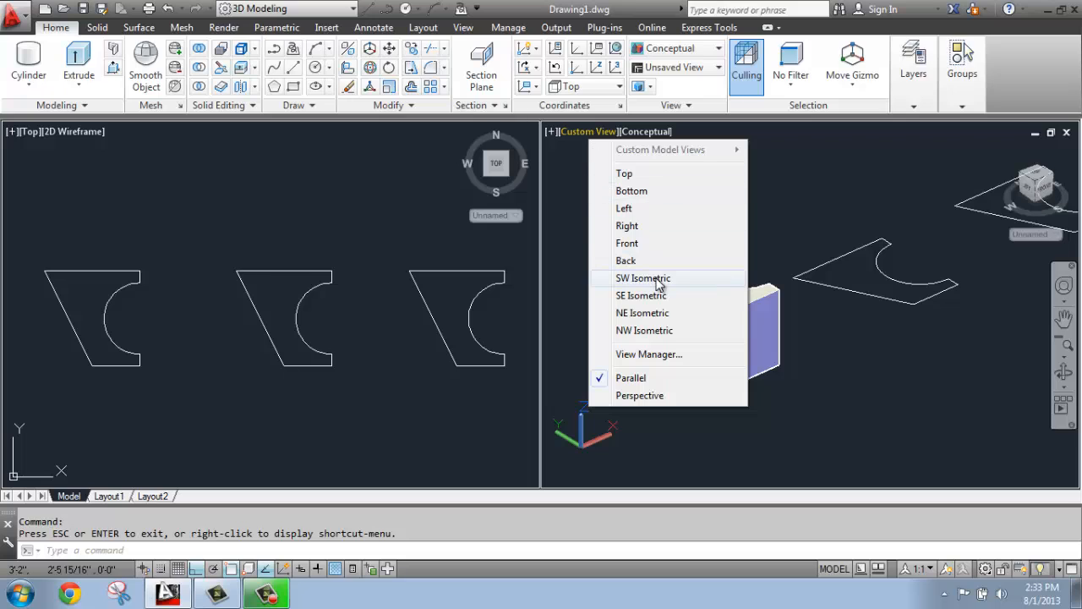
{"action": "left_click", "coordinate": [643, 278]}
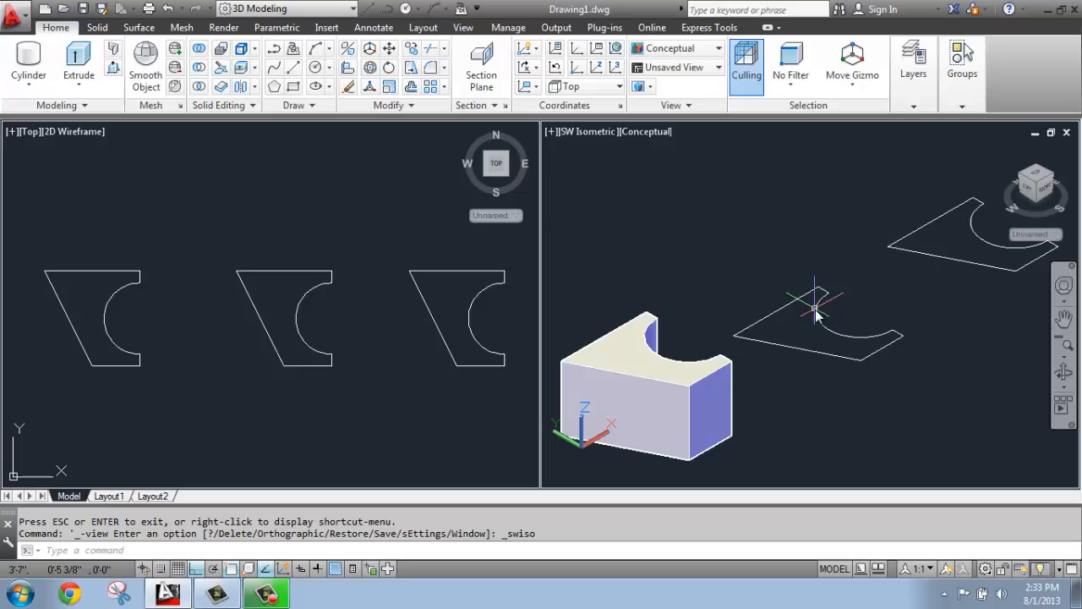
{"action": "mouse_move", "coordinate": [871, 330]}
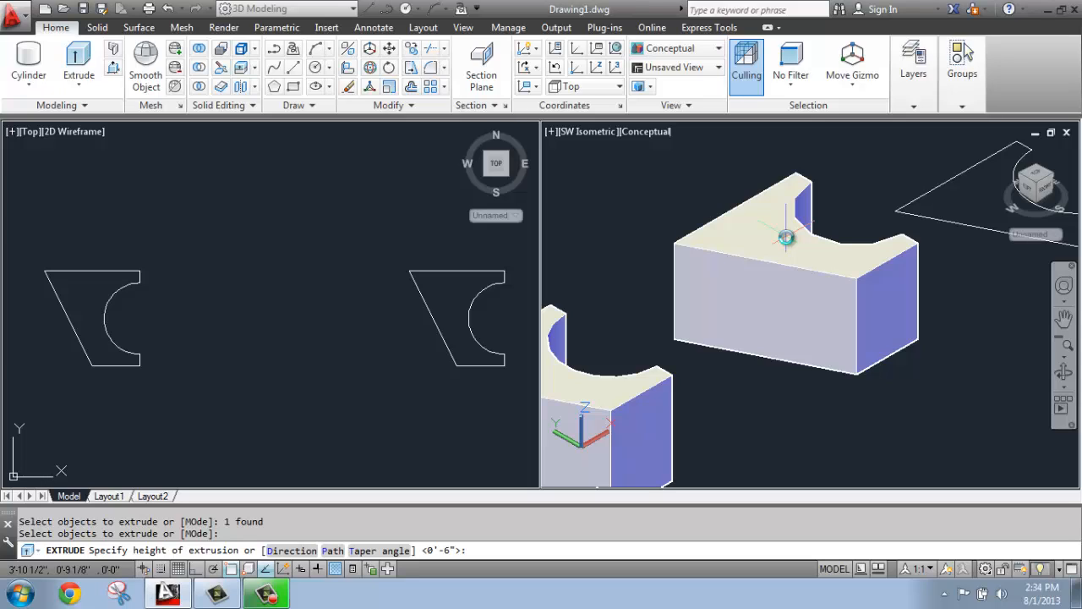
- Extrude the middle profile with a 10° taper angle to a height of 3
{"action": "type", "text": "t"}
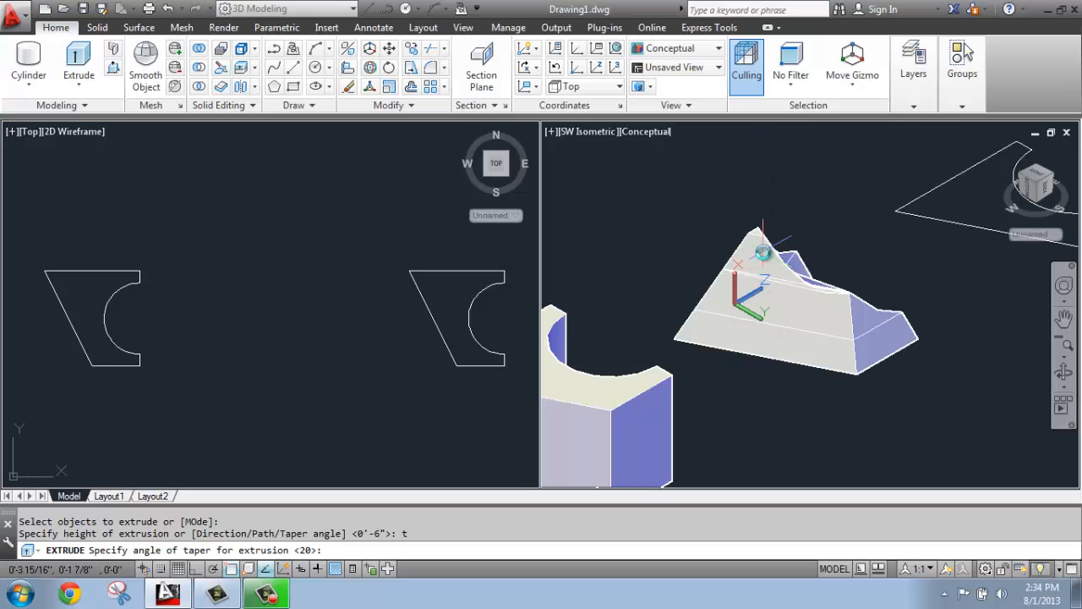
{"action": "type", "text": "10"}
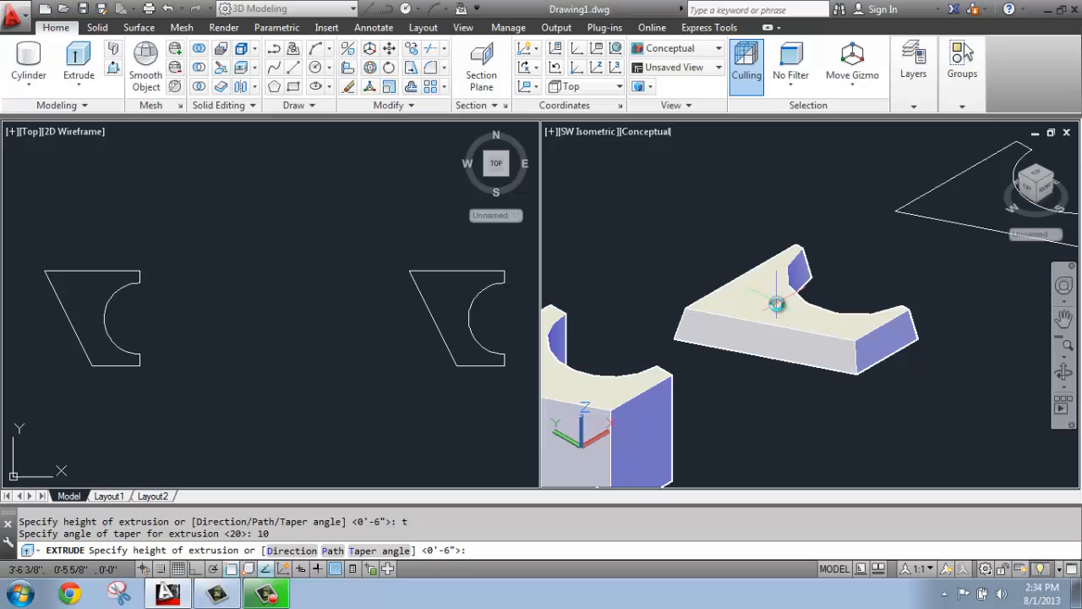
{"action": "type", "text": "3"}
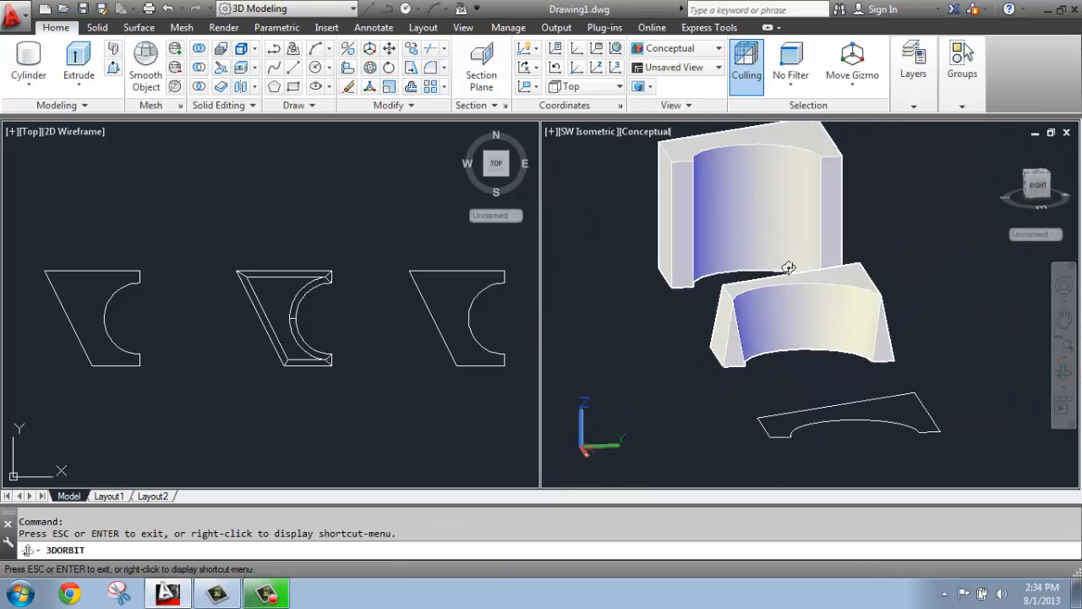
- Orbit around the tapered solid from several angles, then restore the SW Isometric view
{"action": "left_click_drag", "start_coordinate": [790, 268], "coordinate": [627, 292]}
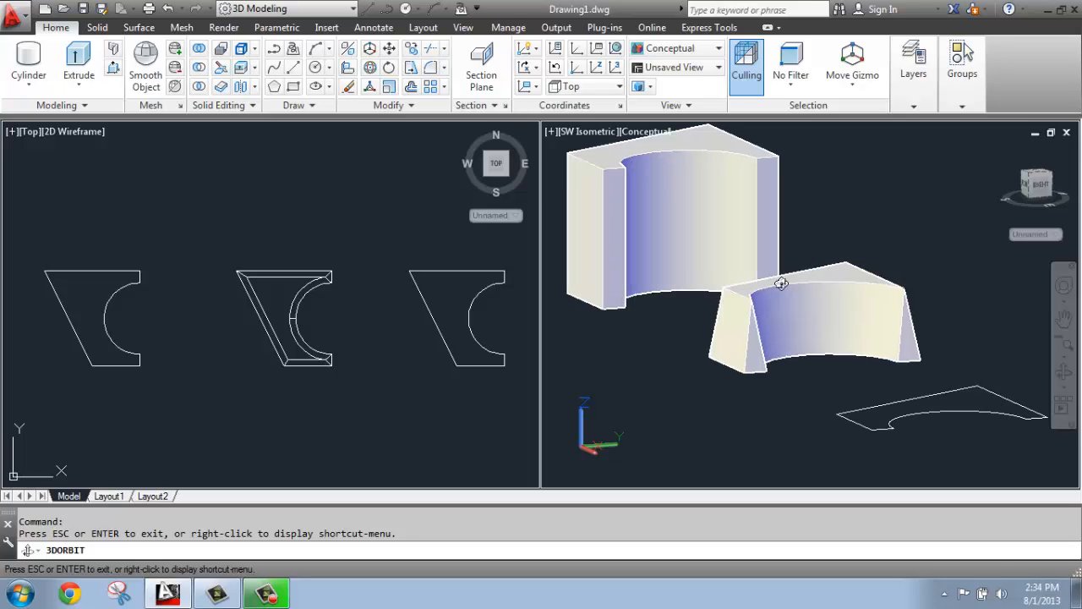
{"action": "left_click_drag", "start_coordinate": [778, 283], "coordinate": [799, 374]}
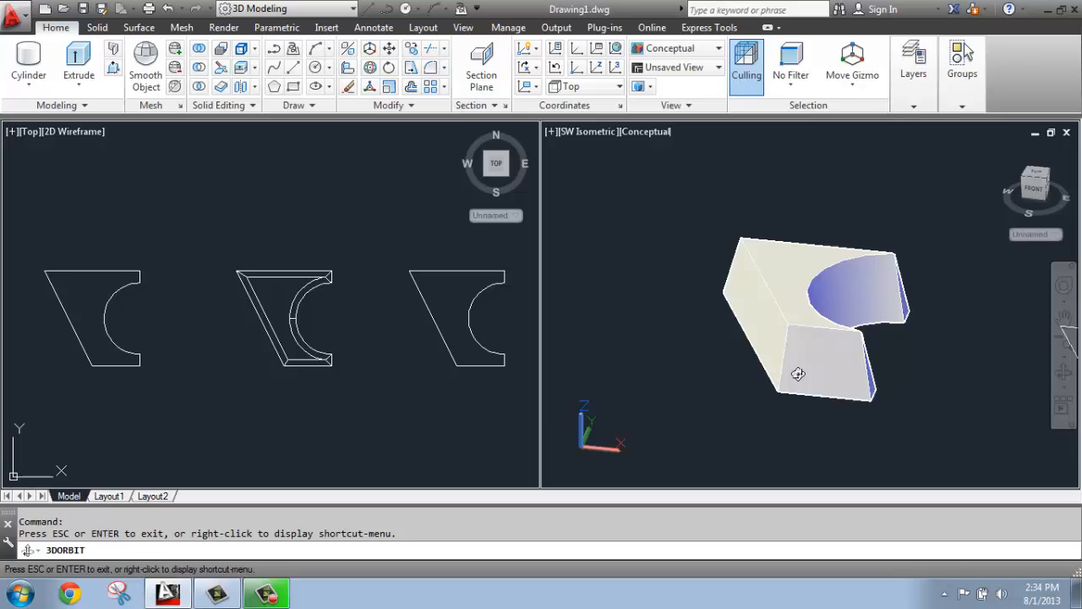
{"action": "left_click_drag", "start_coordinate": [798, 374], "coordinate": [766, 347]}
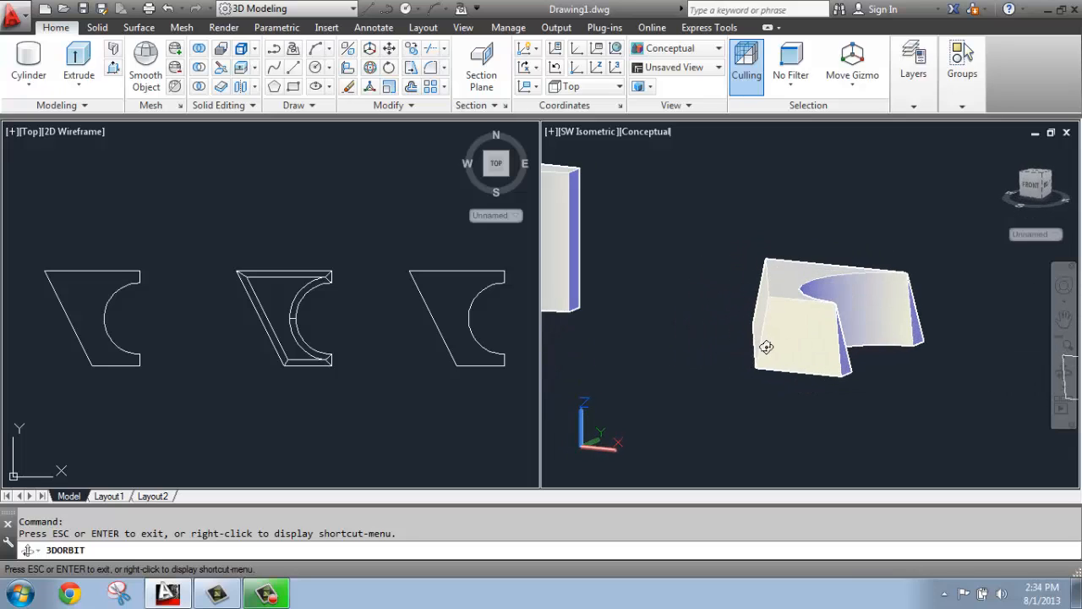
{"action": "left_click_drag", "start_coordinate": [765, 347], "coordinate": [819, 328]}
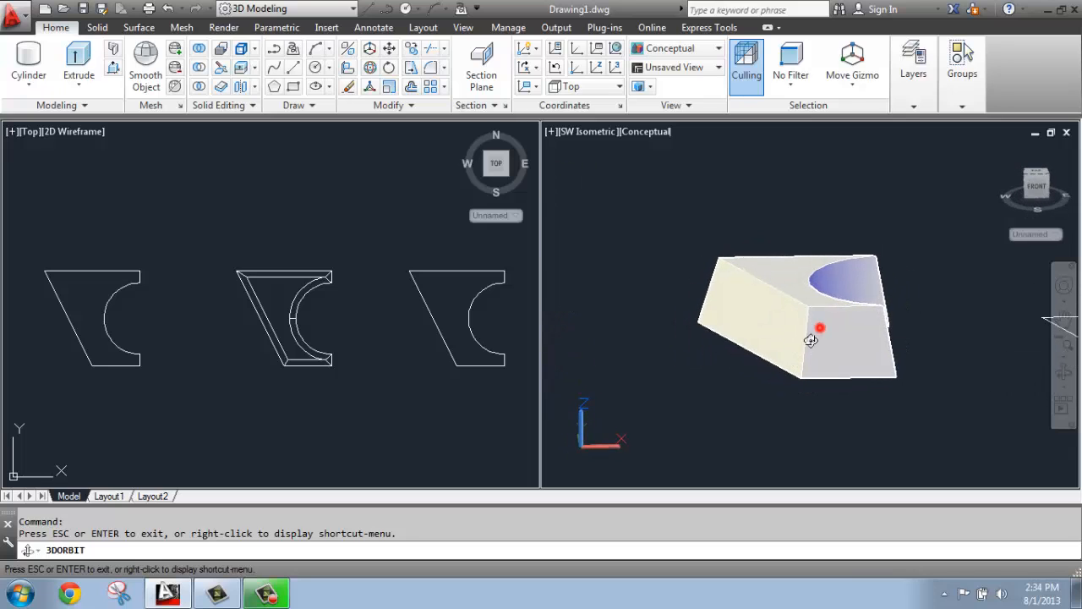
{"action": "left_click_drag", "start_coordinate": [819, 328], "coordinate": [869, 346]}
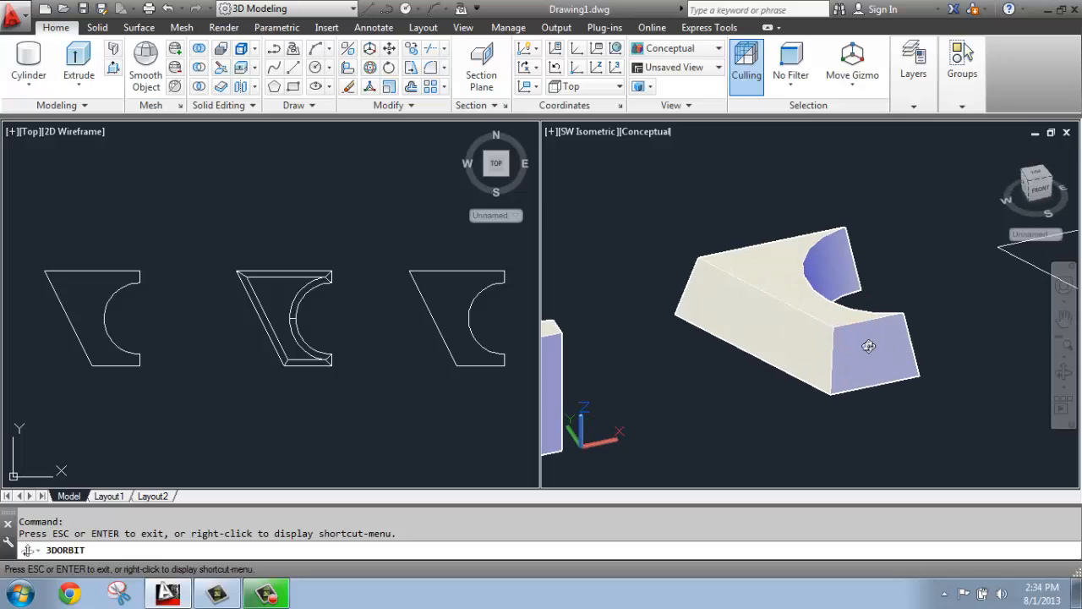
{"action": "left_click_drag", "start_coordinate": [869, 346], "coordinate": [809, 336]}
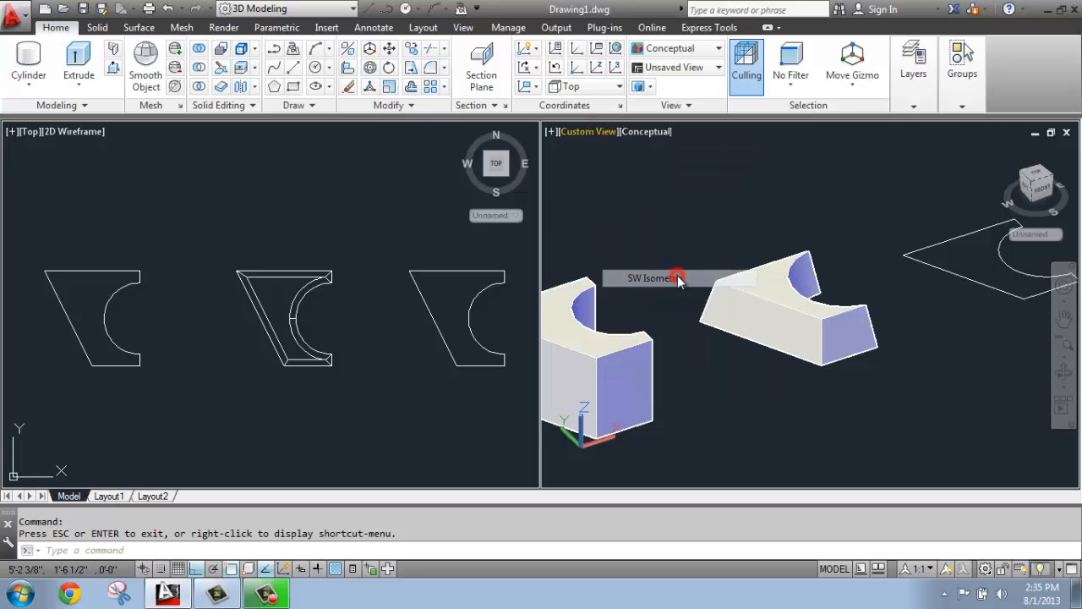
{"action": "left_click", "coordinate": [651, 277]}
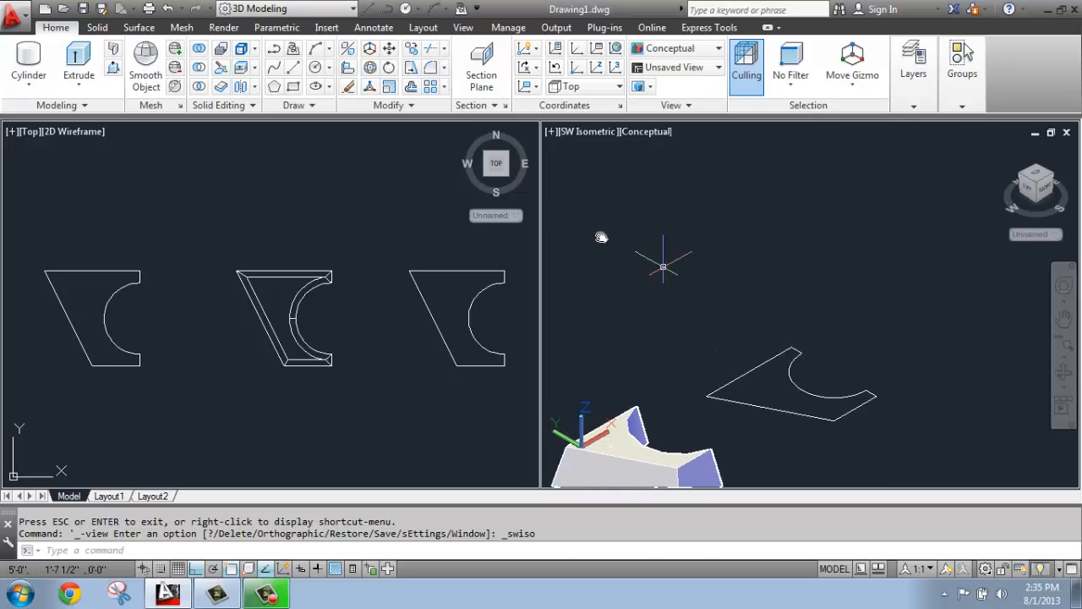
{"action": "mouse_move", "coordinate": [274, 48]}
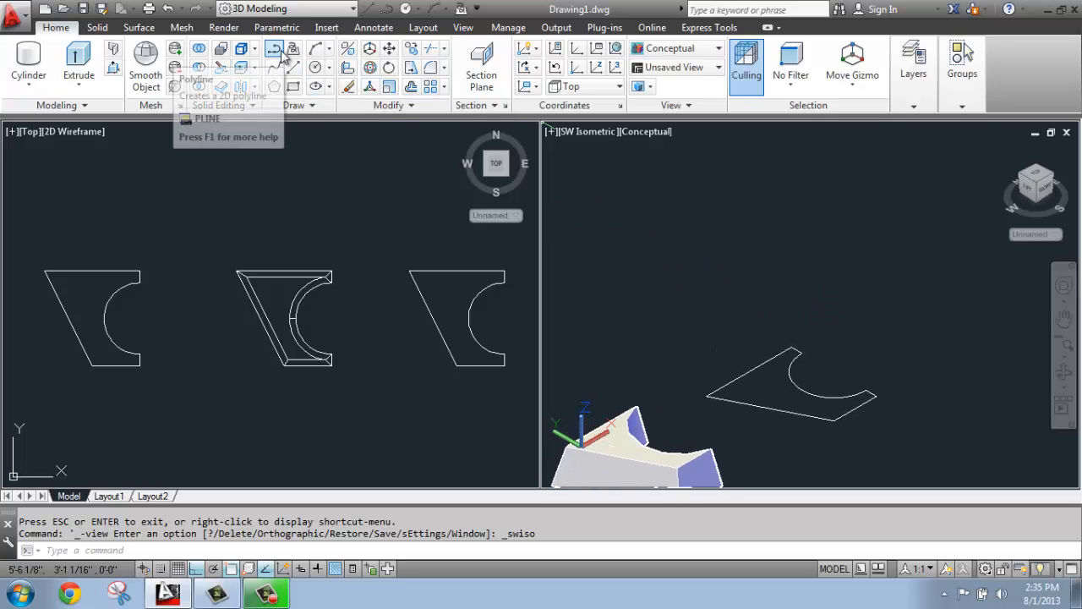
- Draw the path from the flat profile's corner: one line straight up in Z, then one horizontal
{"action": "left_click", "coordinate": [274, 48]}
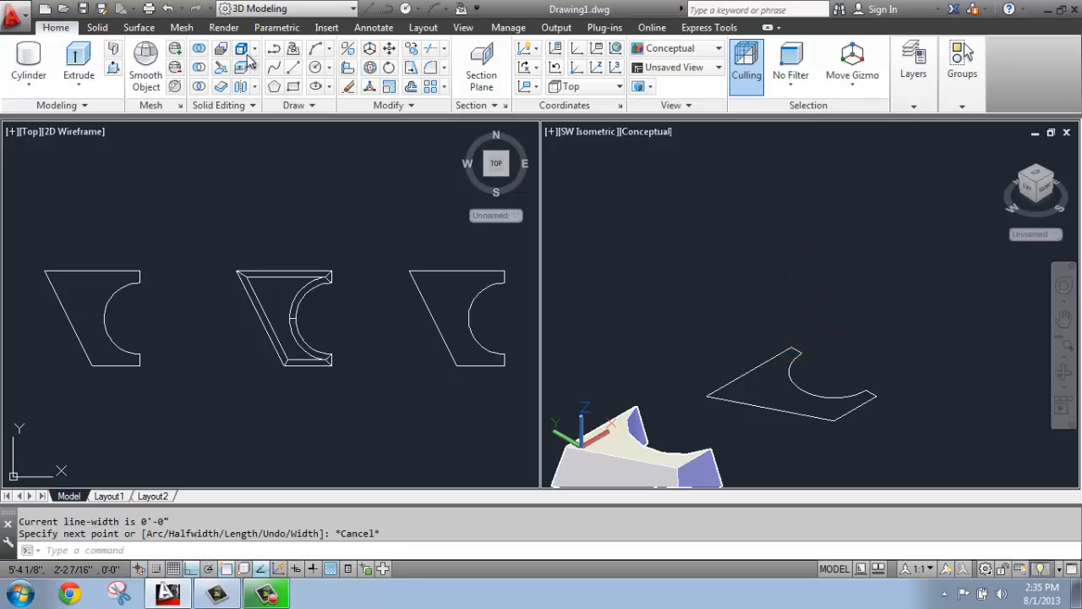
{"action": "mouse_move", "coordinate": [294, 67]}
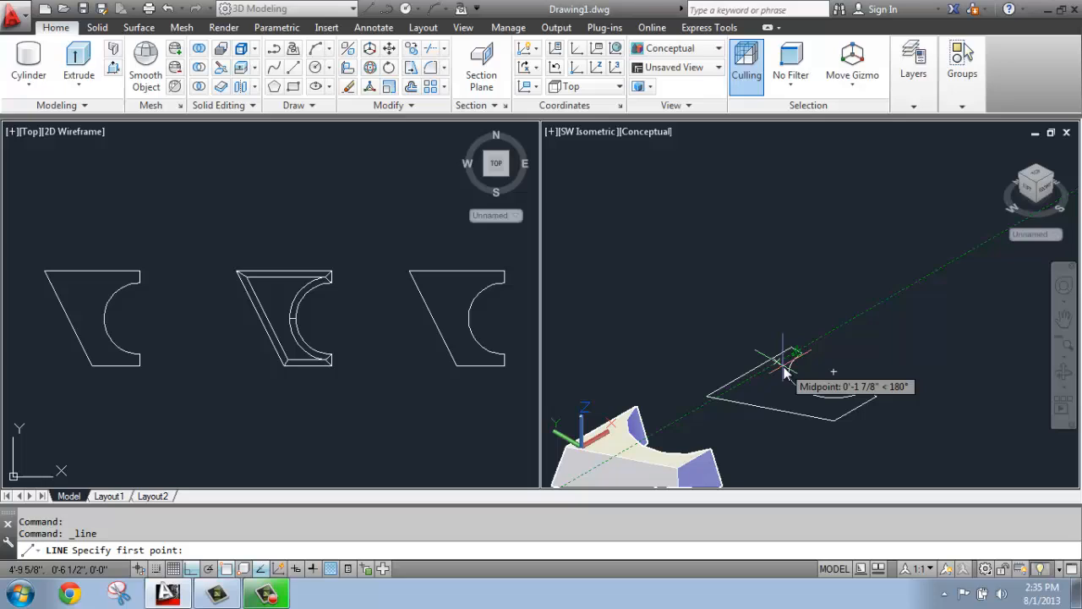
{"action": "mouse_move", "coordinate": [793, 348]}
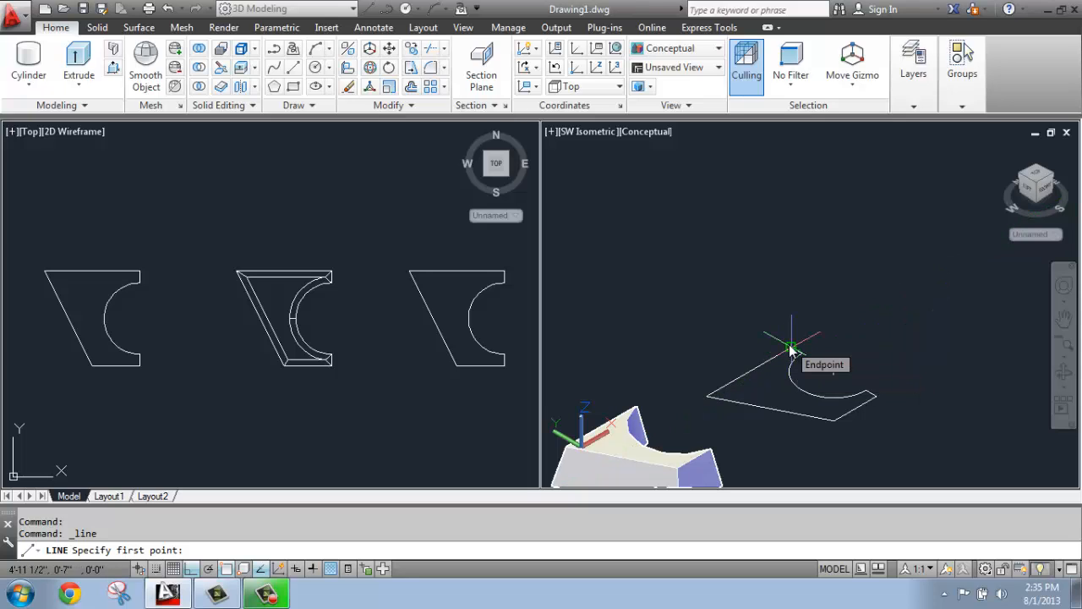
{"action": "left_click", "coordinate": [789, 345]}
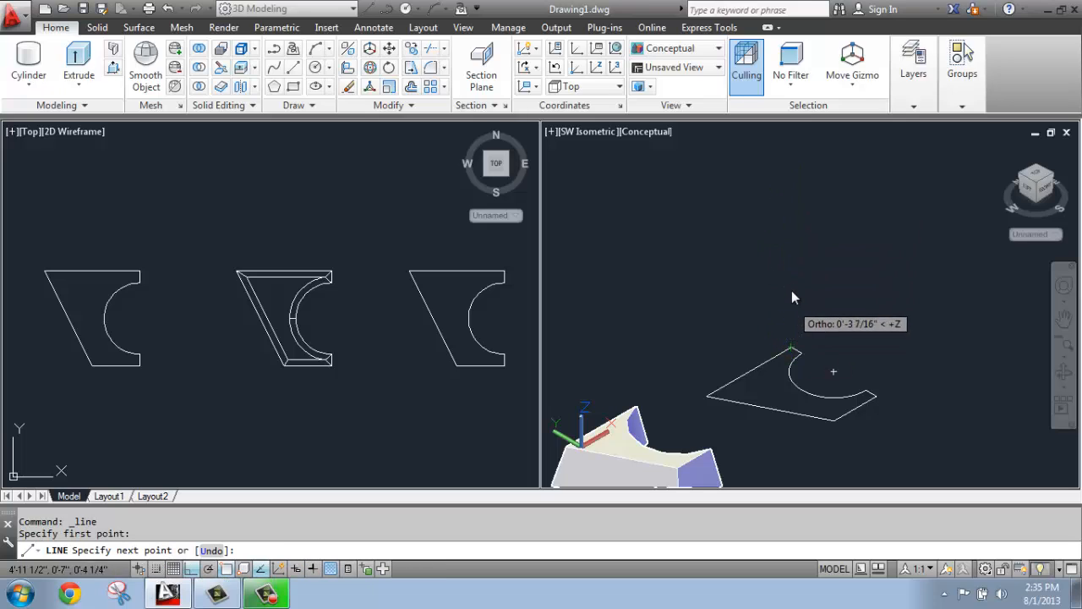
{"action": "mouse_move", "coordinate": [788, 246]}
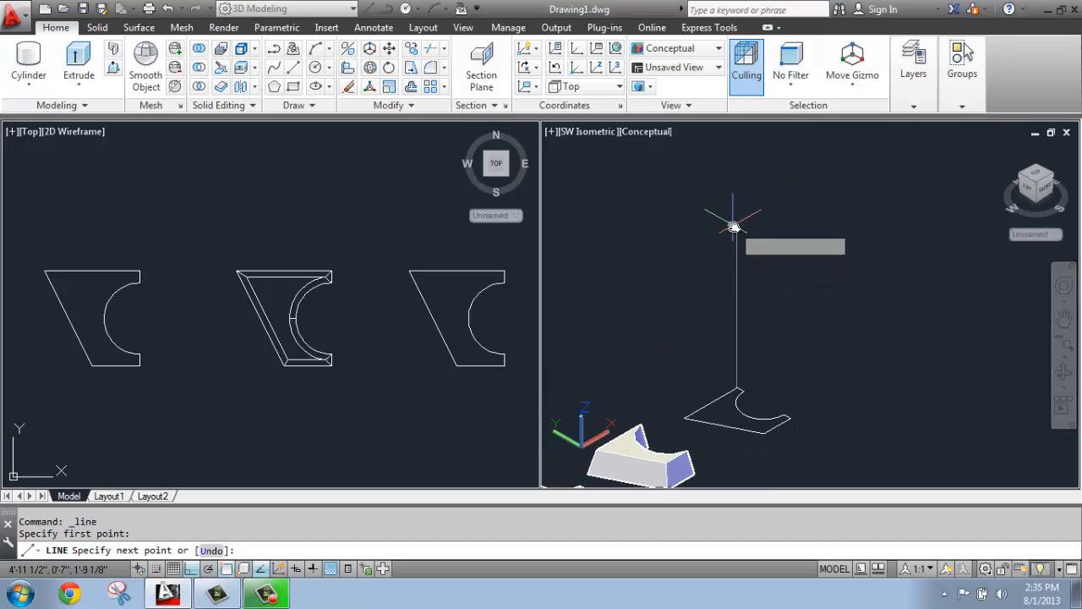
{"action": "mouse_move", "coordinate": [733, 216]}
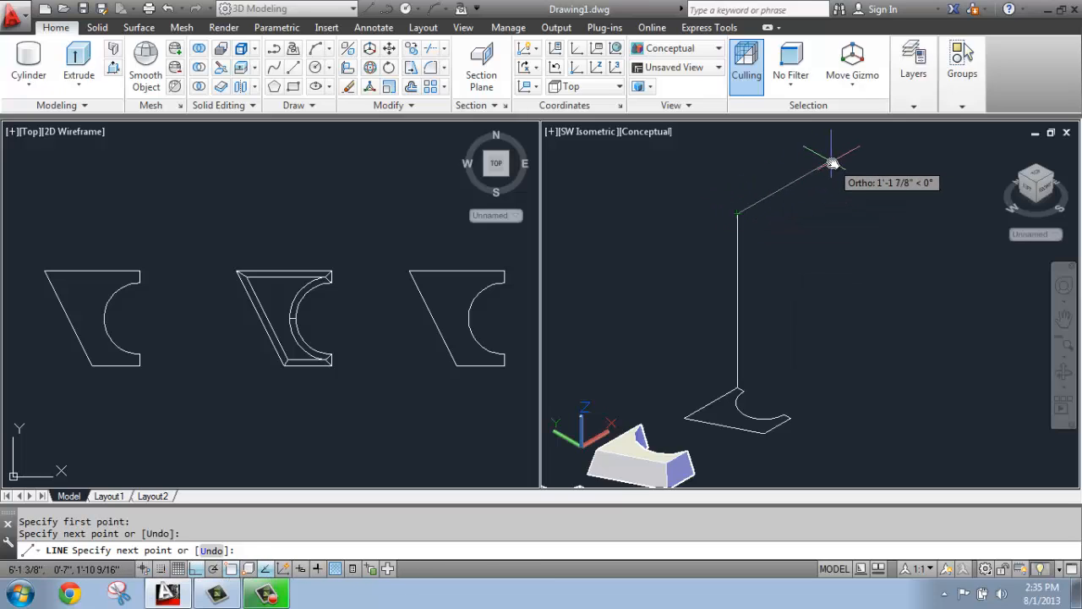
{"action": "mouse_move", "coordinate": [863, 143]}
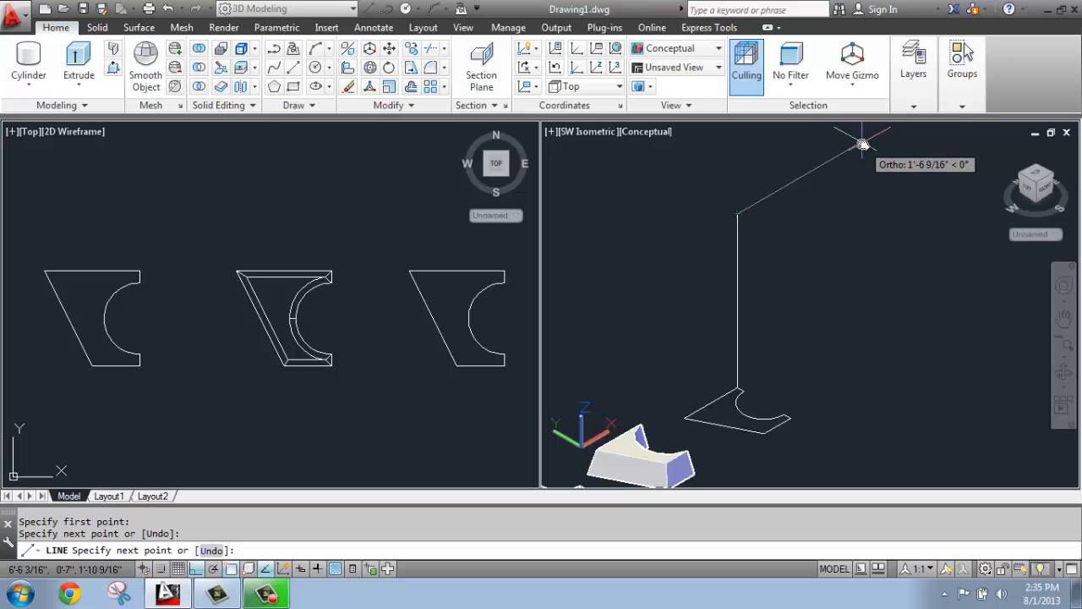
{"action": "mouse_move", "coordinate": [852, 150]}
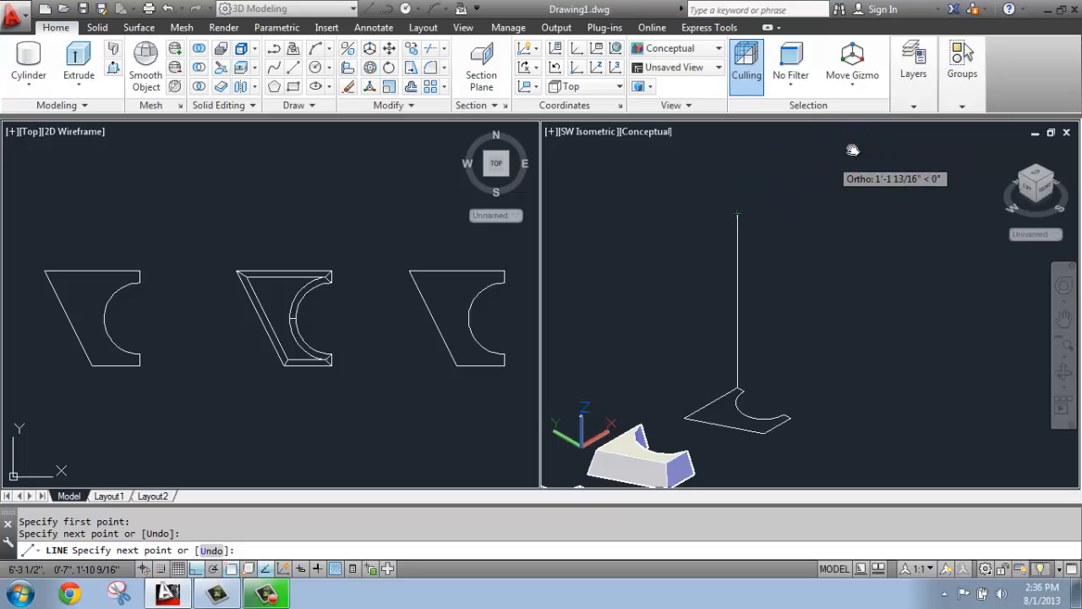
{"action": "left_click", "coordinate": [854, 151]}
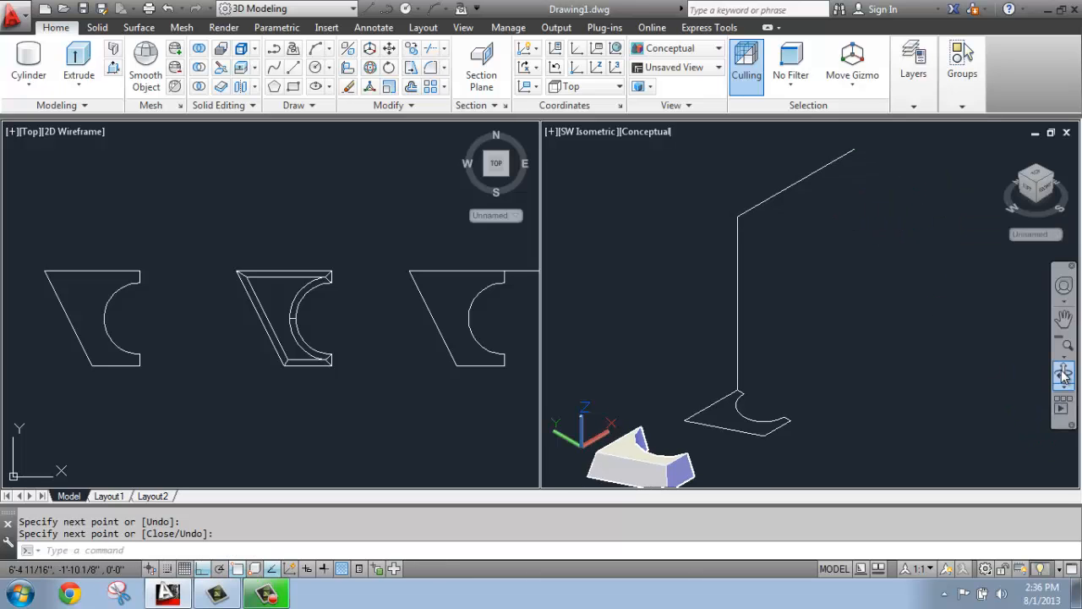
{"action": "left_click", "coordinate": [1064, 374]}
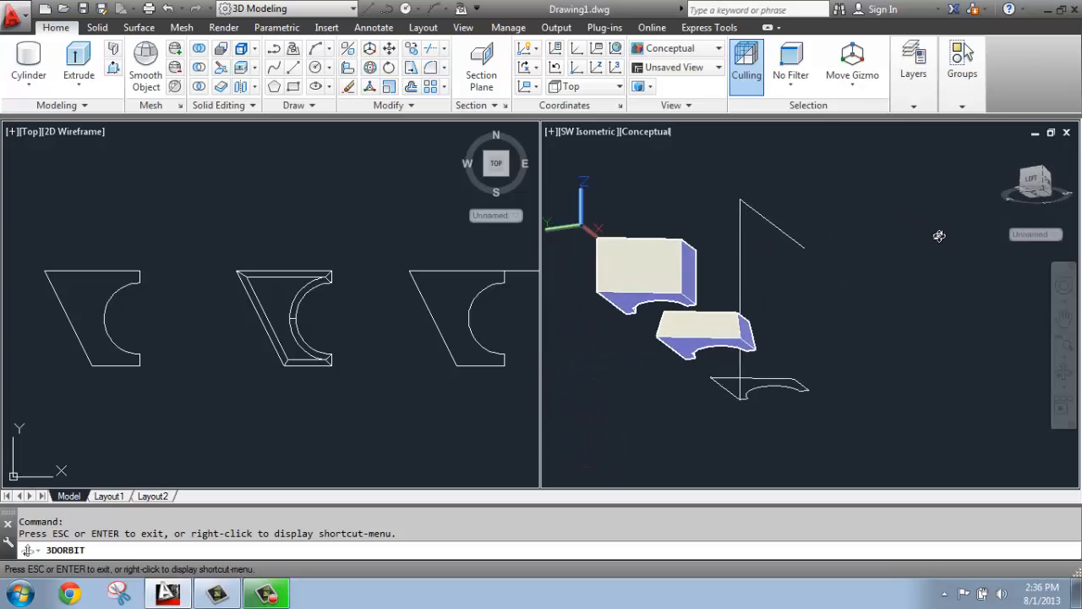
{"action": "left_click_drag", "start_coordinate": [939, 235], "coordinate": [802, 375]}
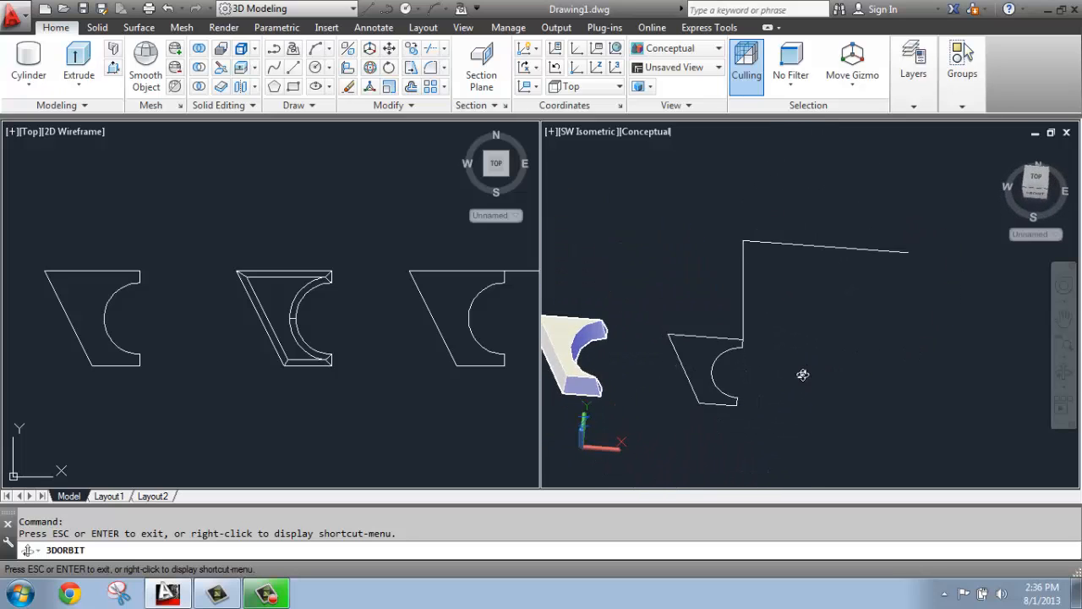
{"action": "left_click_drag", "start_coordinate": [803, 375], "coordinate": [856, 305]}
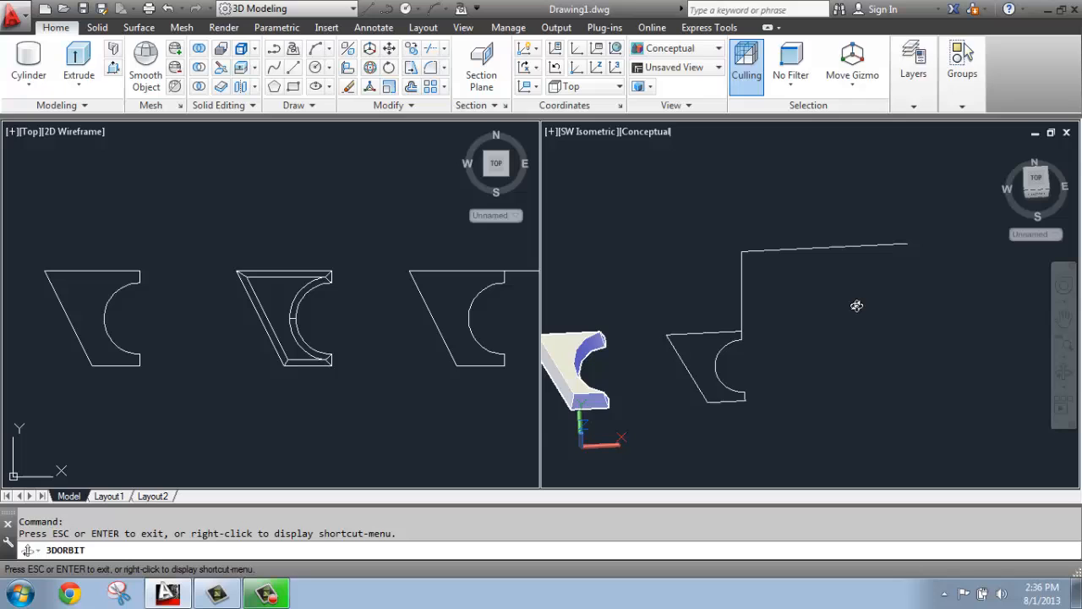
{"action": "left_click_drag", "start_coordinate": [856, 305], "coordinate": [802, 305]}
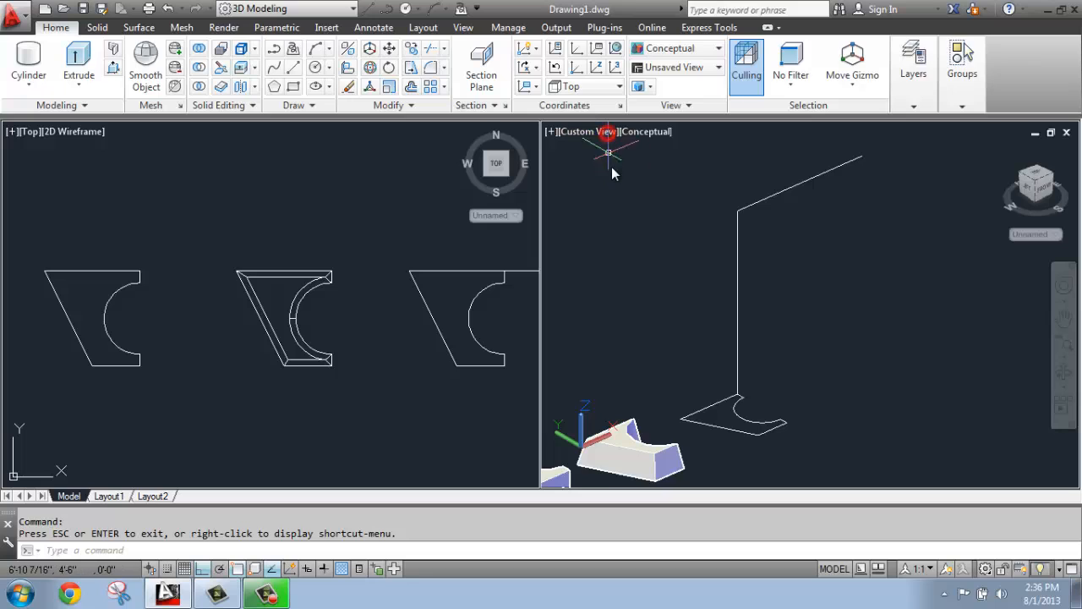
{"action": "left_click", "coordinate": [587, 131]}
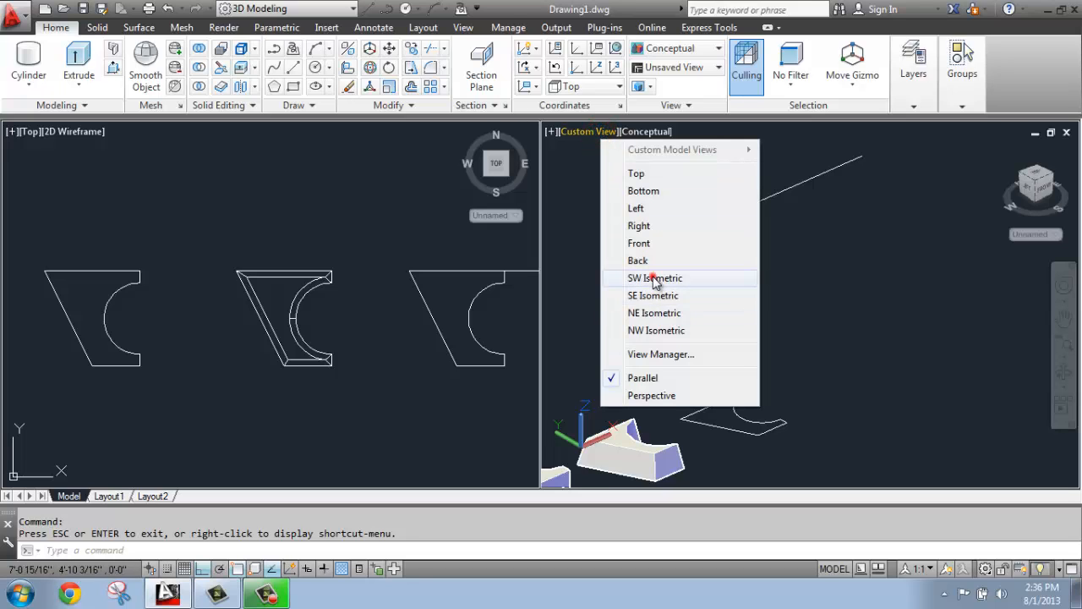
{"action": "left_click", "coordinate": [654, 277]}
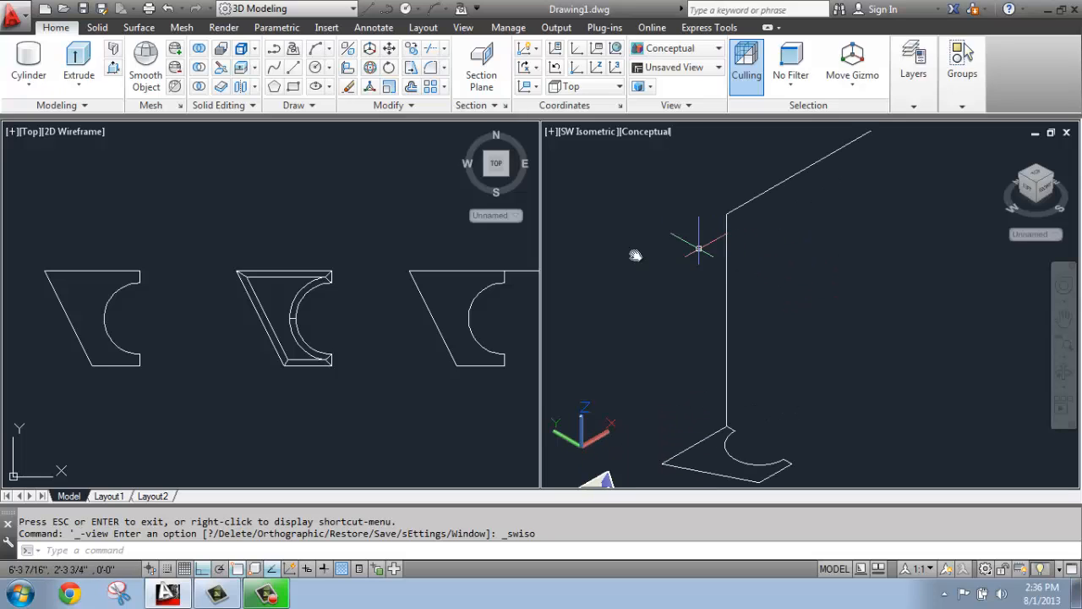
{"action": "mouse_move", "coordinate": [813, 162]}
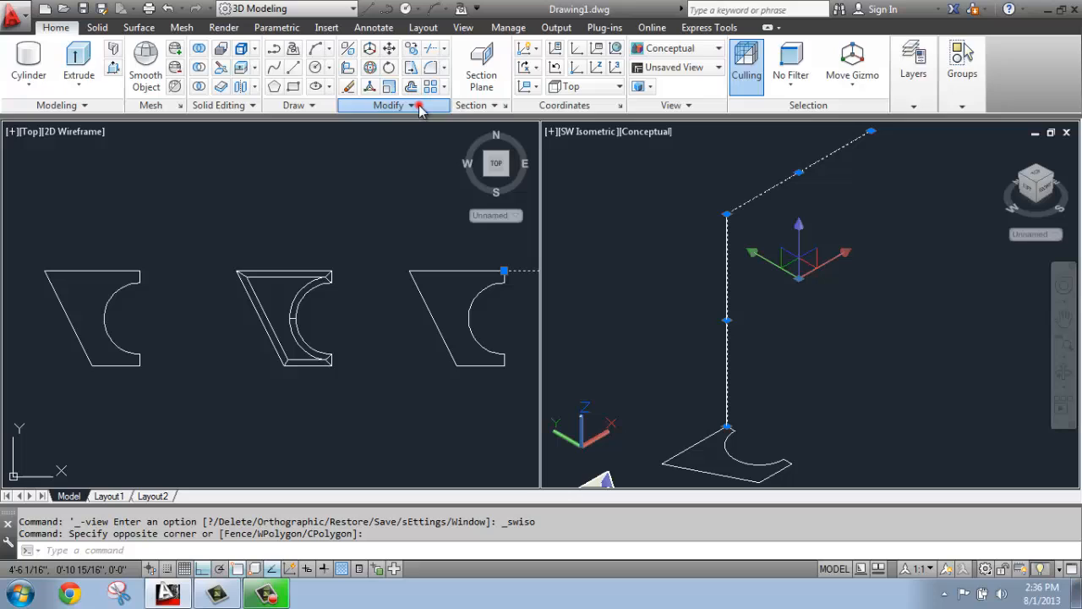
- Join the two path lines into a single 3D polyline
{"action": "left_click", "coordinate": [387, 105]}
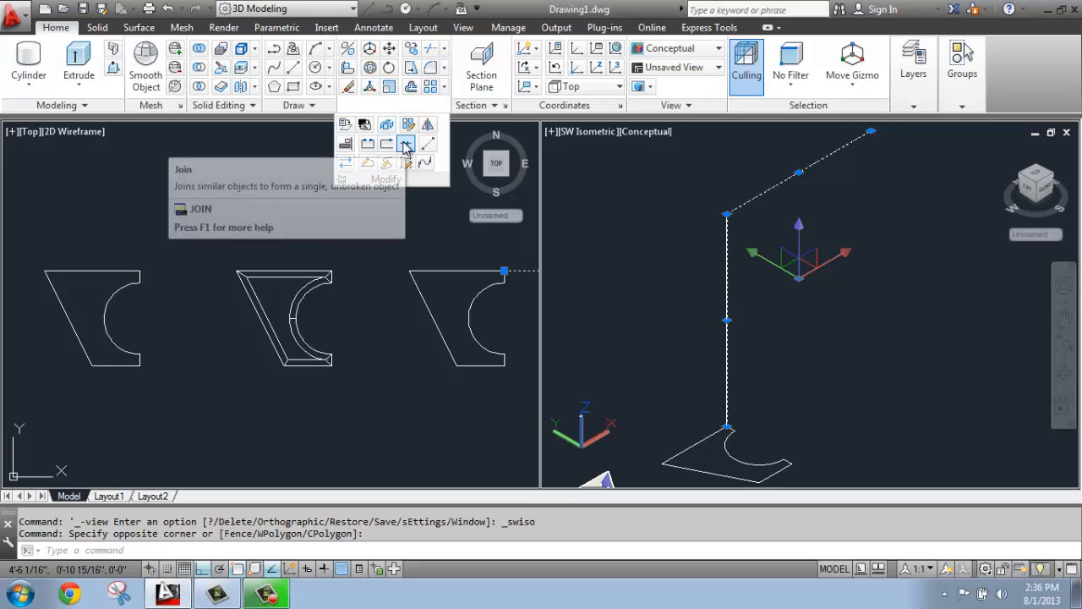
{"action": "left_click", "coordinate": [406, 144]}
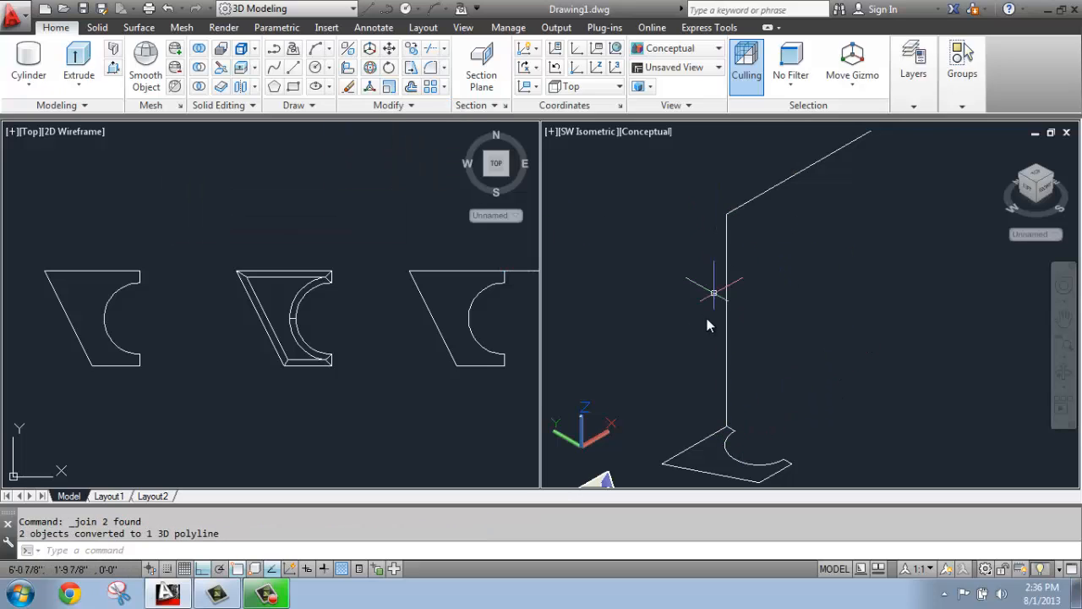
{"action": "mouse_move", "coordinate": [835, 198]}
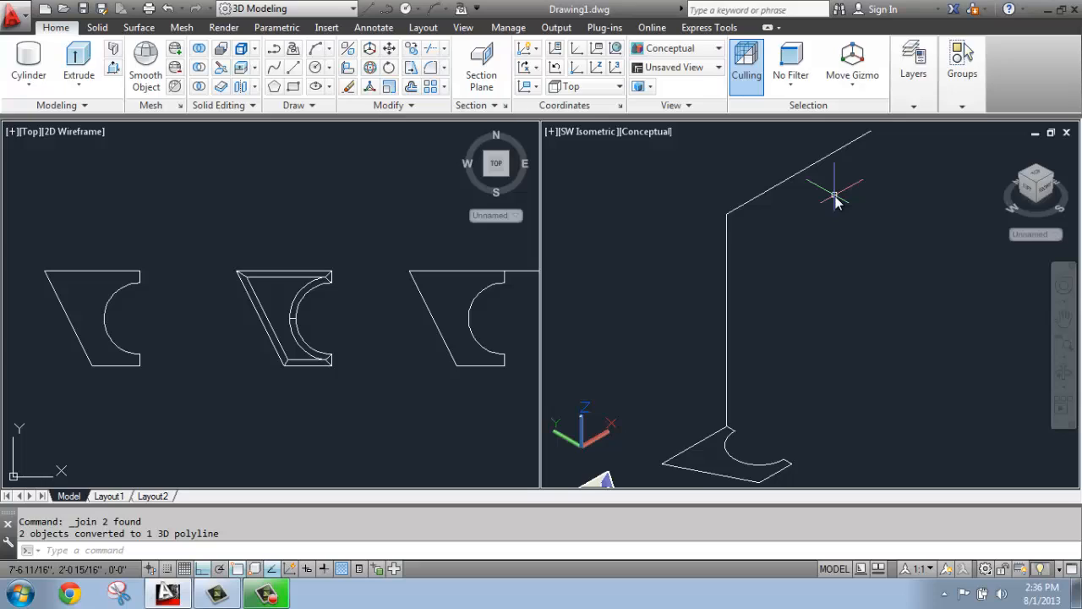
{"action": "mouse_move", "coordinate": [805, 226]}
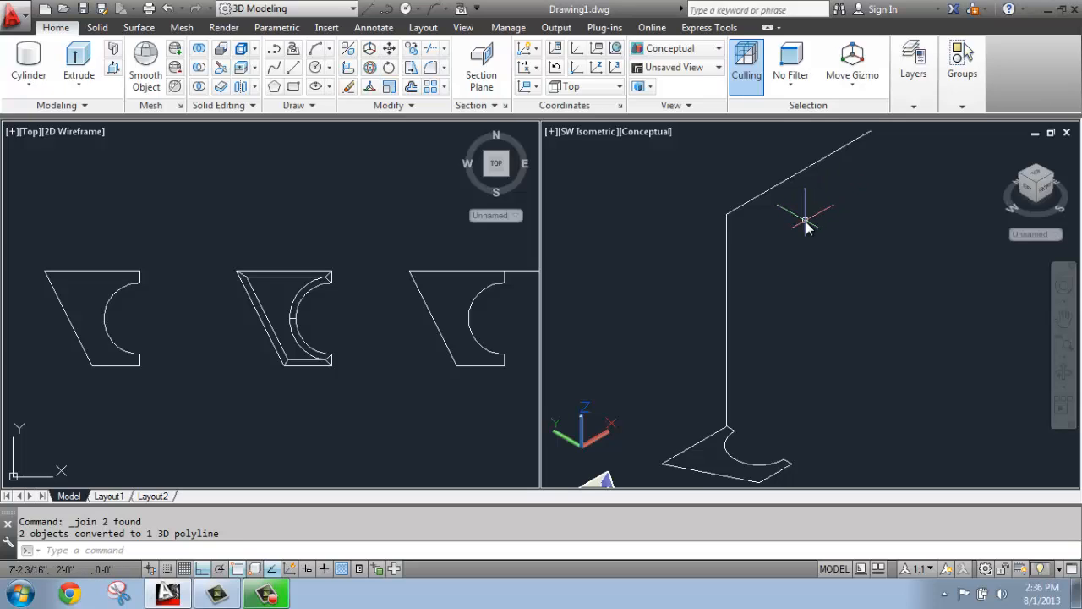
{"action": "mouse_move", "coordinate": [804, 224]}
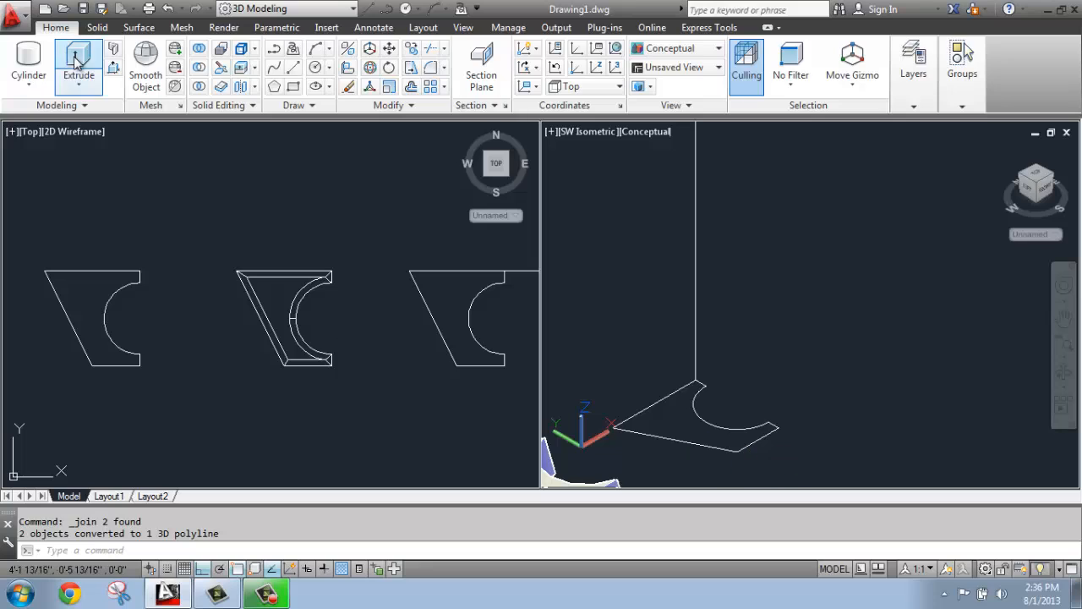
- Extrude the notched profile with the Path option along the L-shaped 3D polyline
{"action": "left_click", "coordinate": [78, 63]}
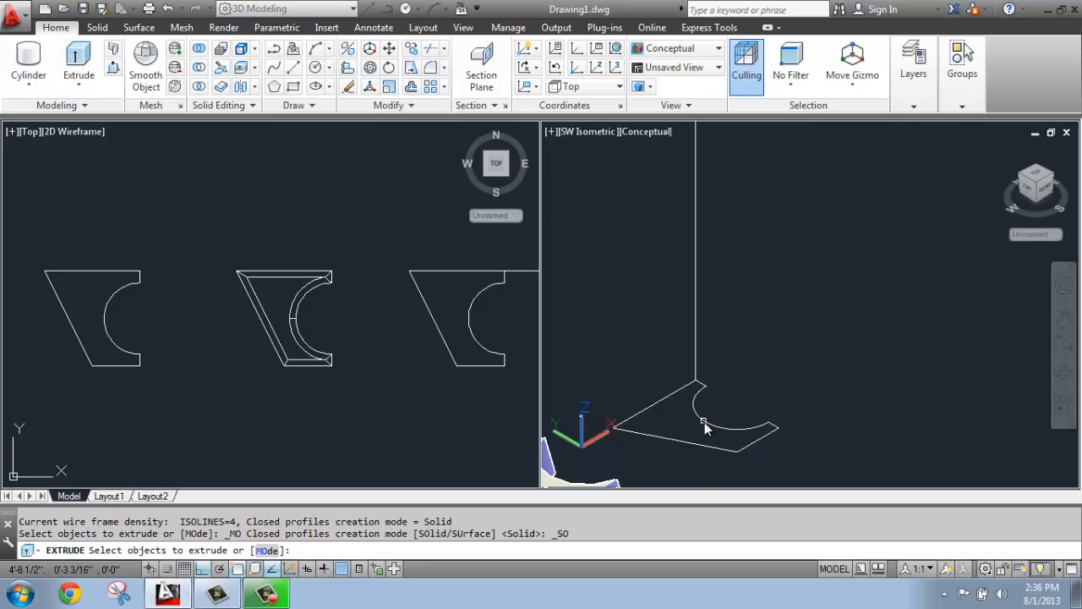
{"action": "left_click", "coordinate": [456, 317]}
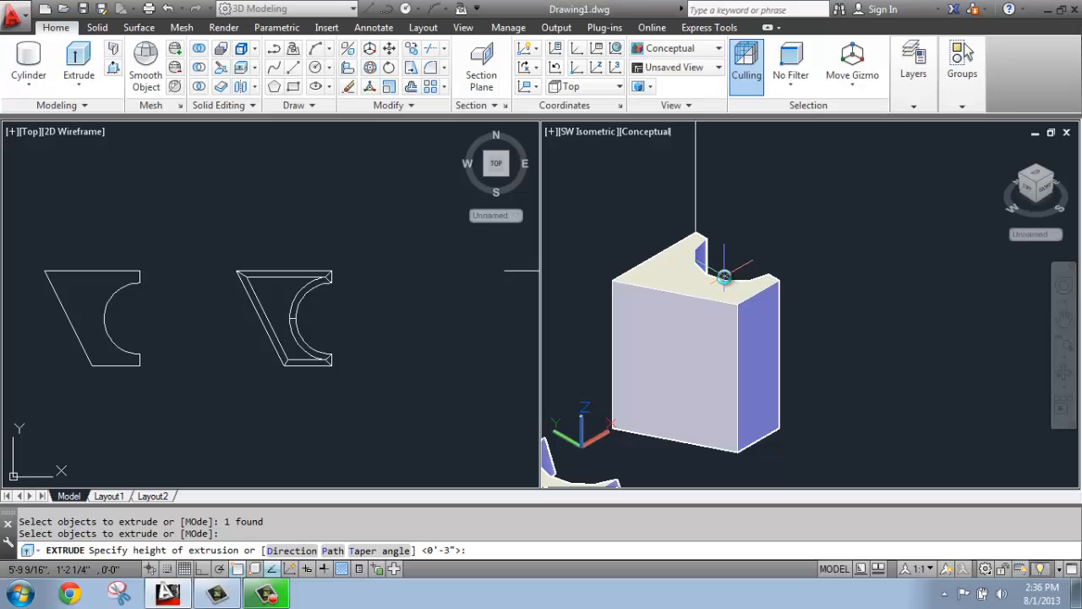
{"action": "type", "text": "p"}
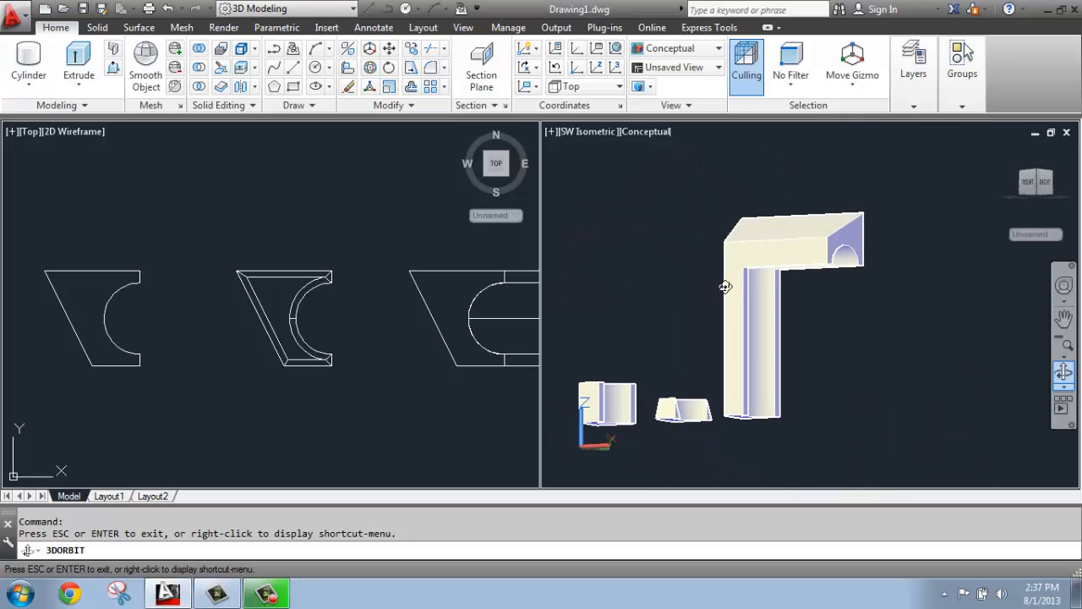
{"action": "left_click_drag", "start_coordinate": [725, 286], "coordinate": [737, 307]}
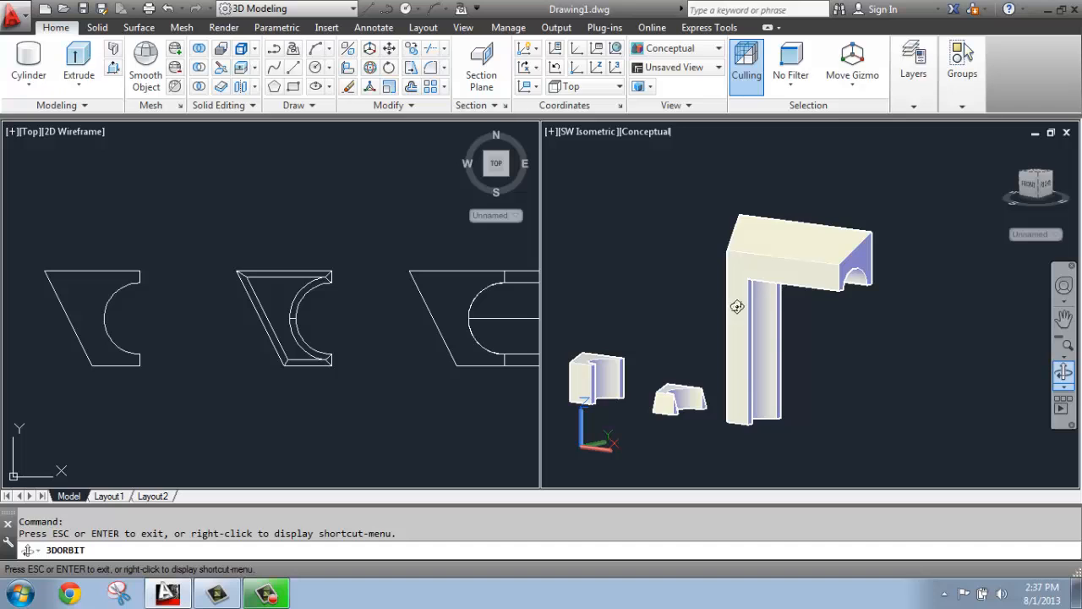
{"action": "left_click_drag", "start_coordinate": [737, 306], "coordinate": [758, 230]}
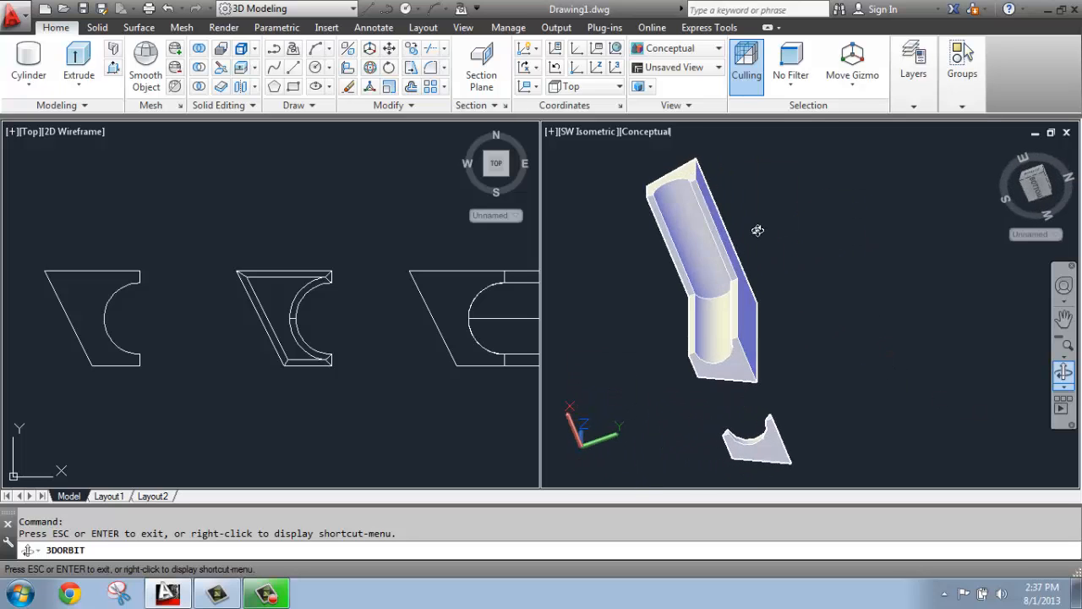
{"action": "left_click_drag", "start_coordinate": [758, 230], "coordinate": [776, 359]}
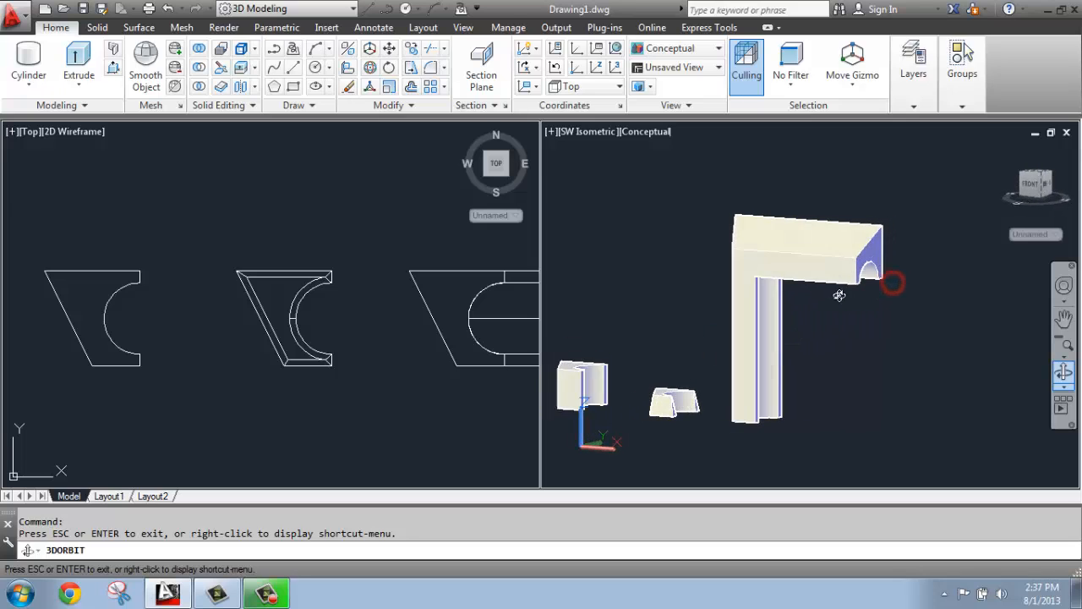
{"action": "left_click_drag", "start_coordinate": [840, 294], "coordinate": [849, 269]}
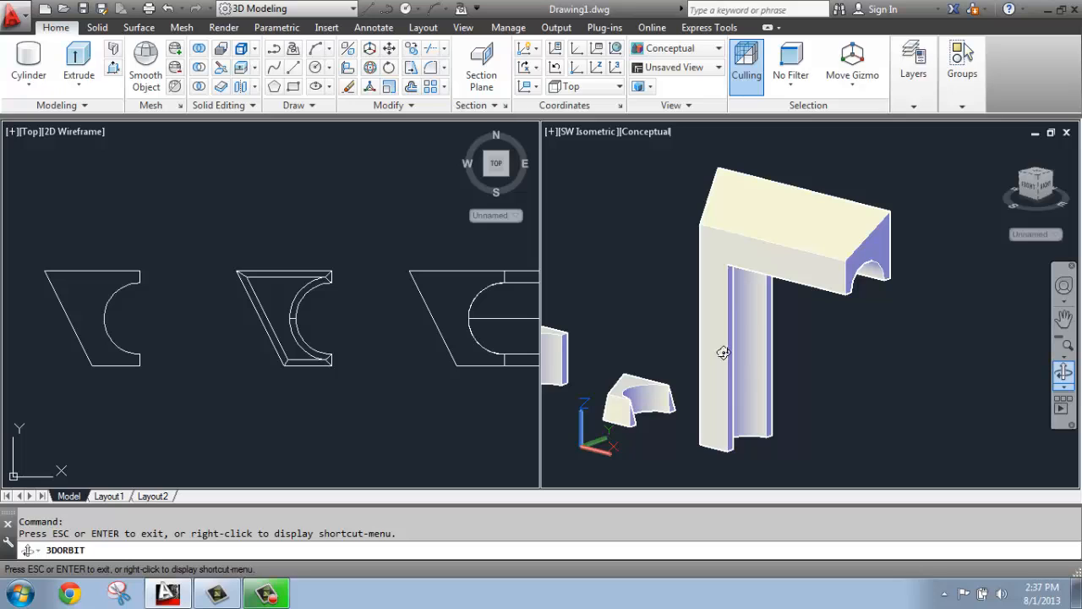
{"action": "left_click_drag", "start_coordinate": [723, 352], "coordinate": [669, 403]}
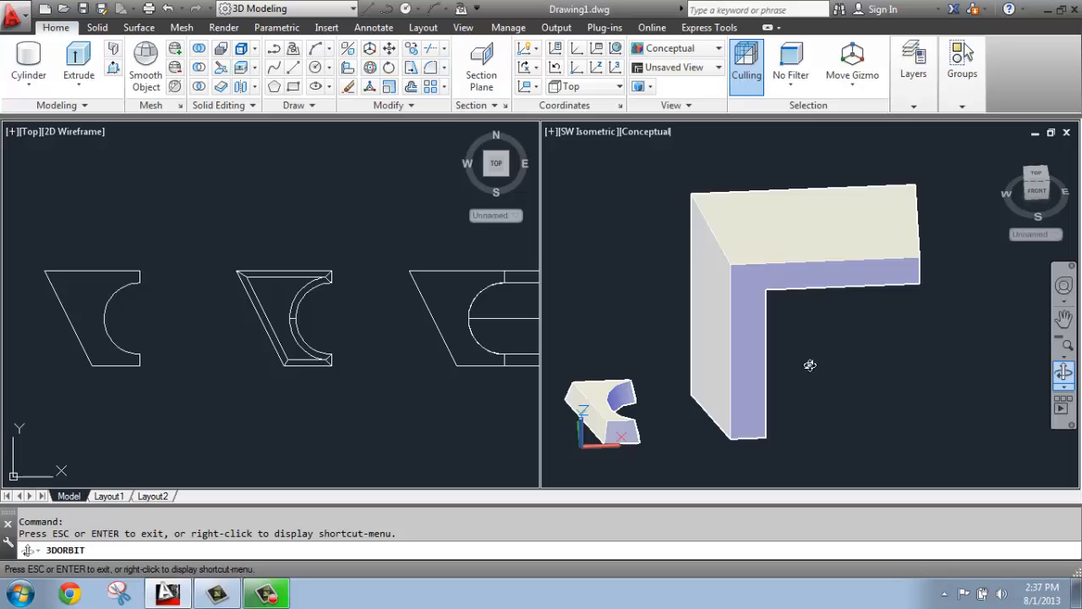
{"action": "left_click_drag", "start_coordinate": [810, 365], "coordinate": [731, 337]}
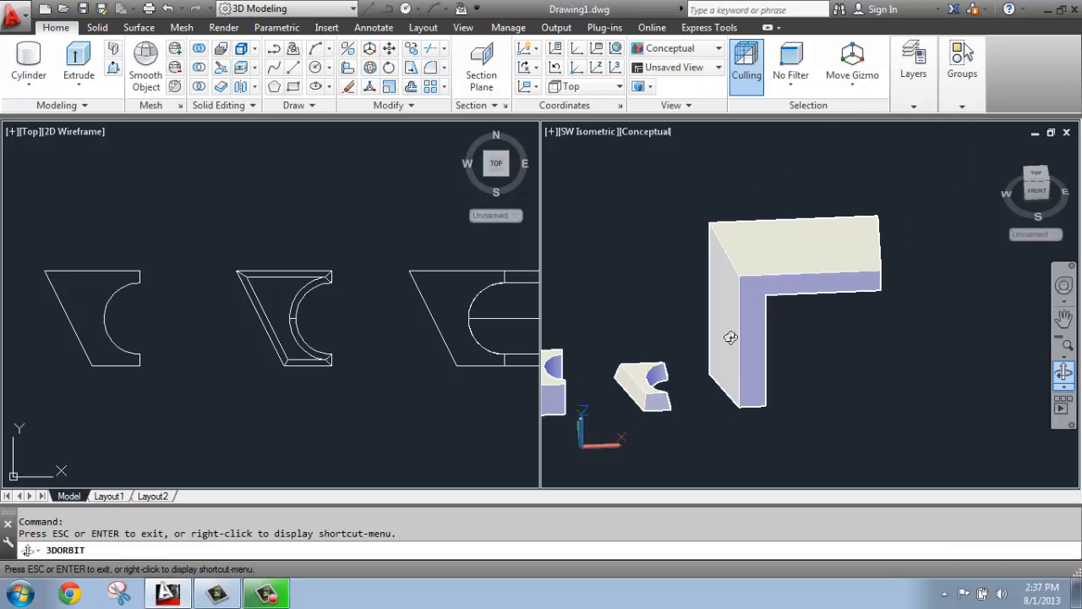
{"action": "left_click_drag", "start_coordinate": [731, 337], "coordinate": [571, 443]}
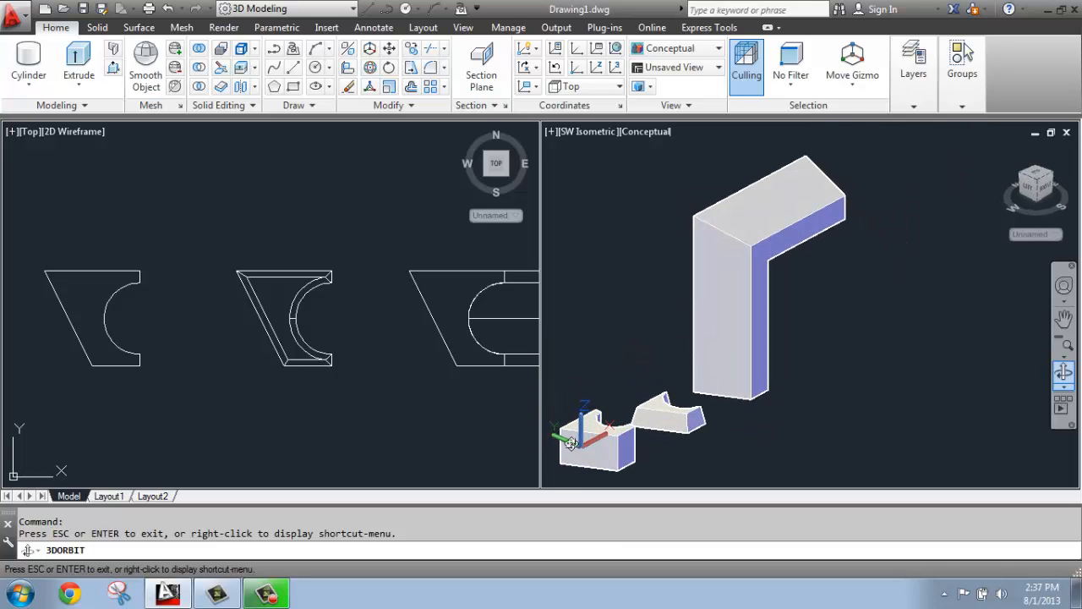